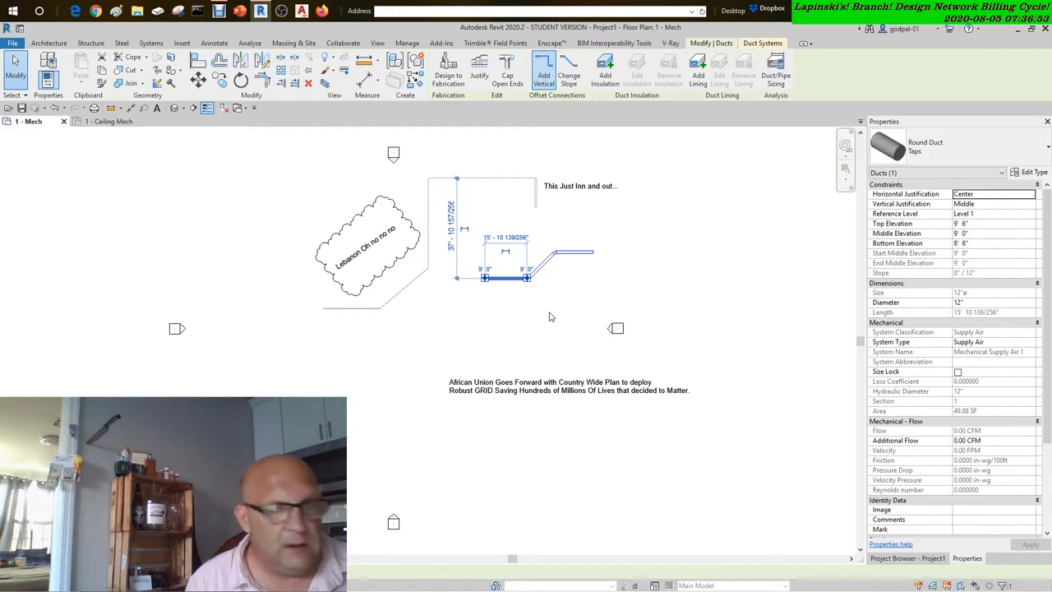
mouse_move(678, 217)
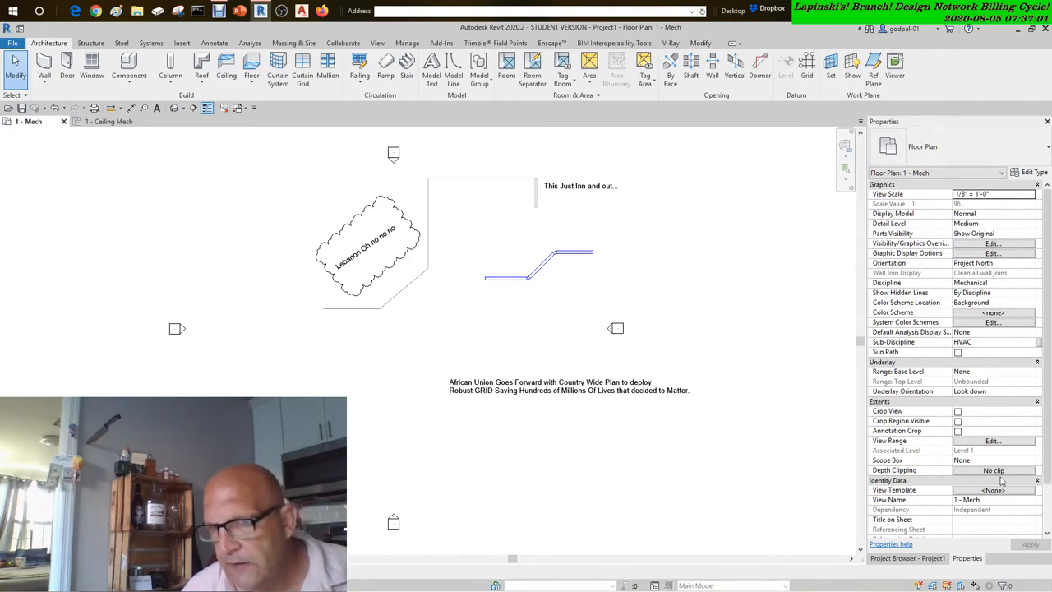
Switch the palette to the Project Browser to list the mechanical and plumbing views.
click(908, 558)
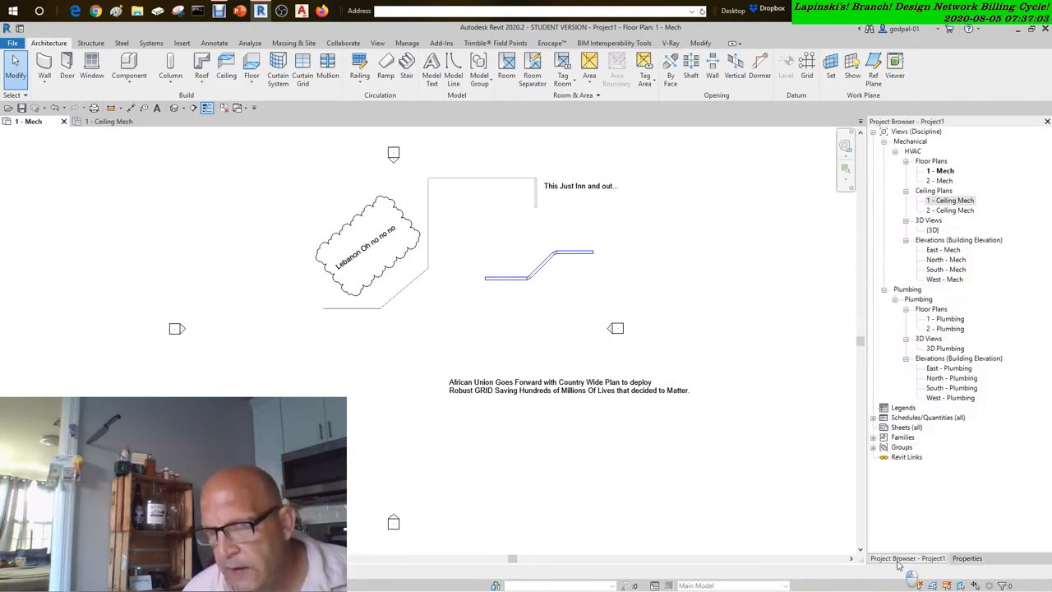
Switch to the 1 - Ceiling Mech reflected ceiling plan.
click(968, 558)
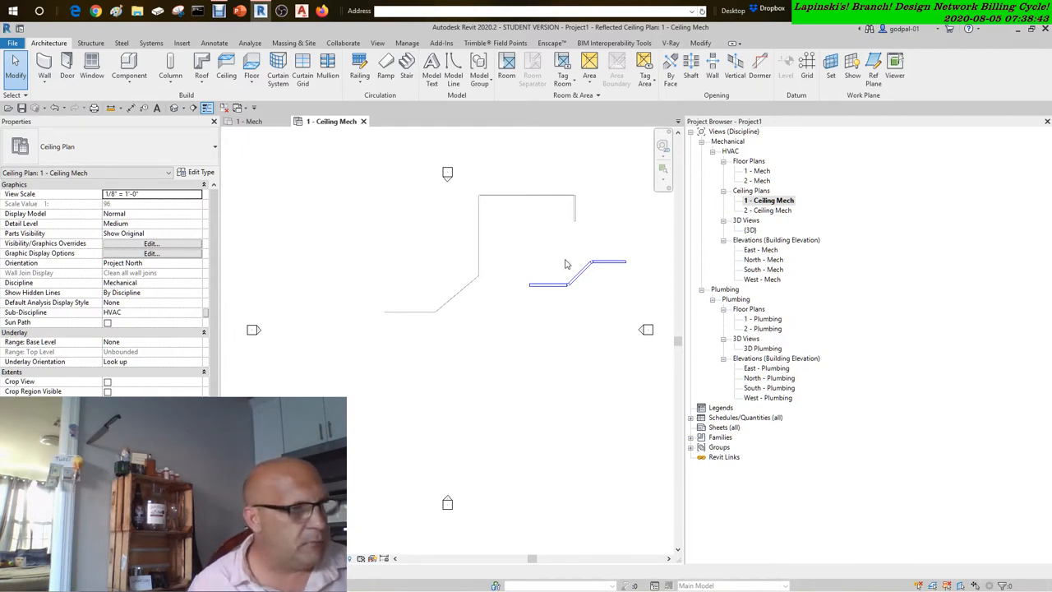
mouse_move(840, 214)
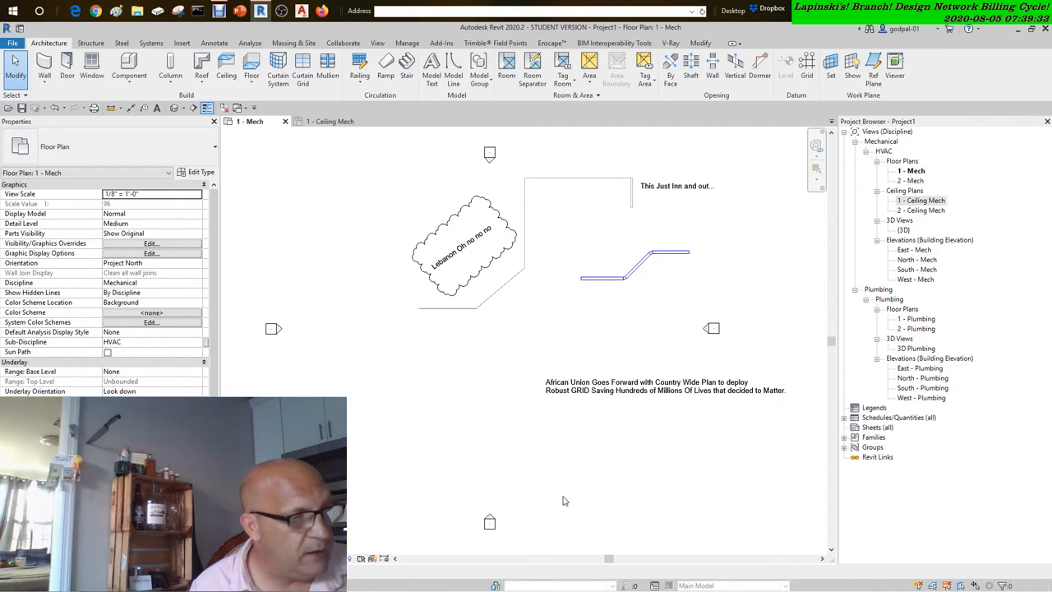
mouse_move(798, 300)
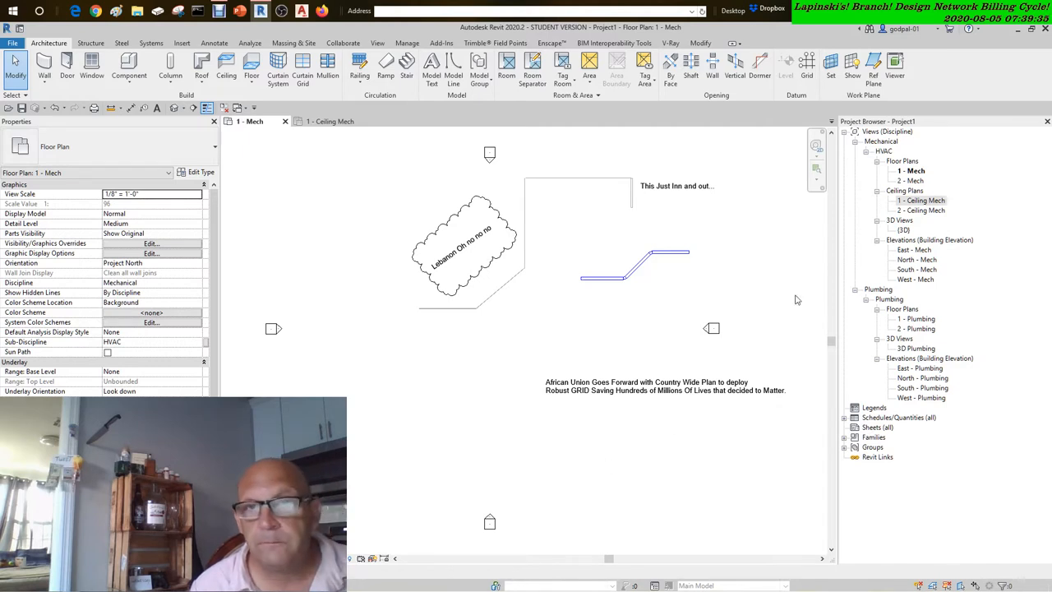
Change the copied This Just Inn note's text to 'weeks barge'.
click(677, 186)
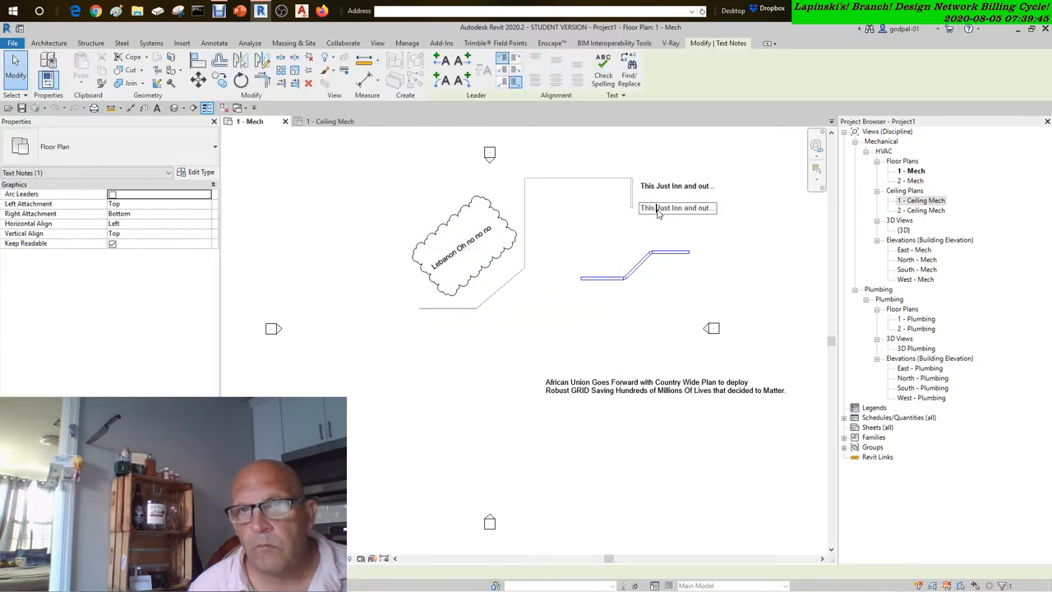
double_click(676, 207)
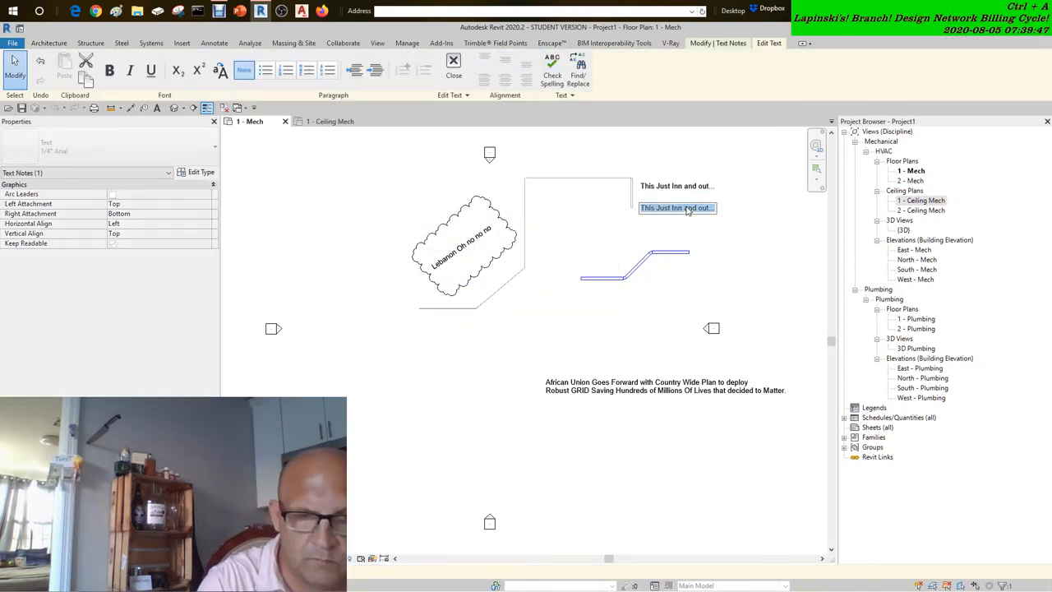
text(weeks barge)
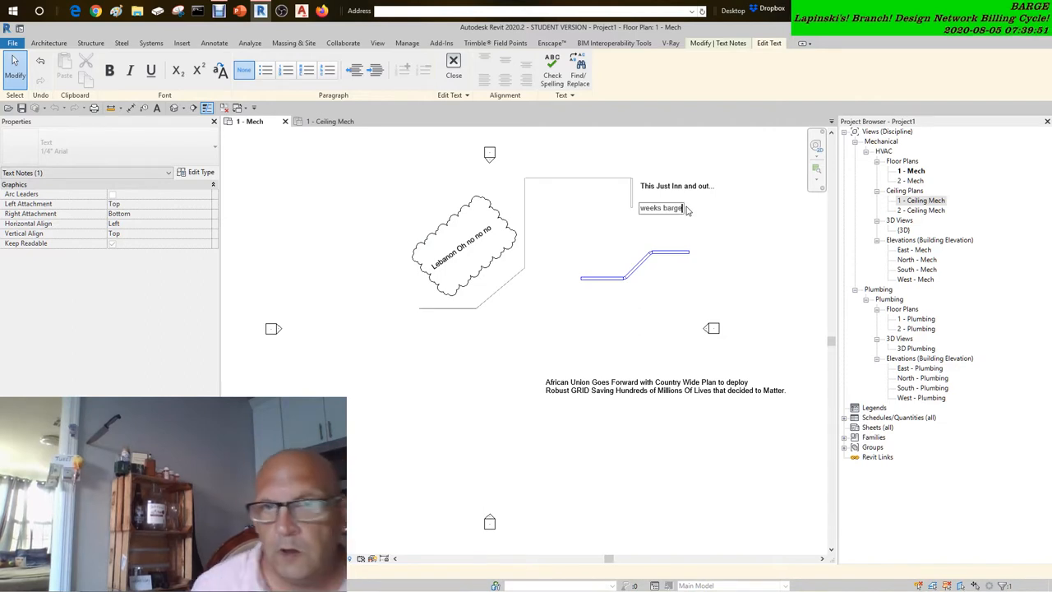
click(661, 207)
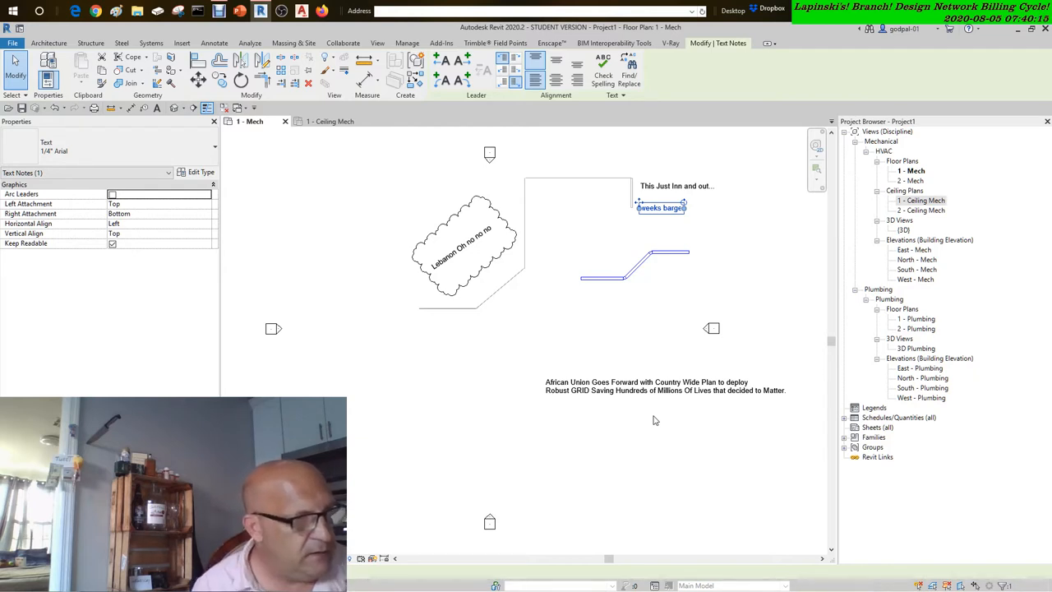
mouse_move(643, 415)
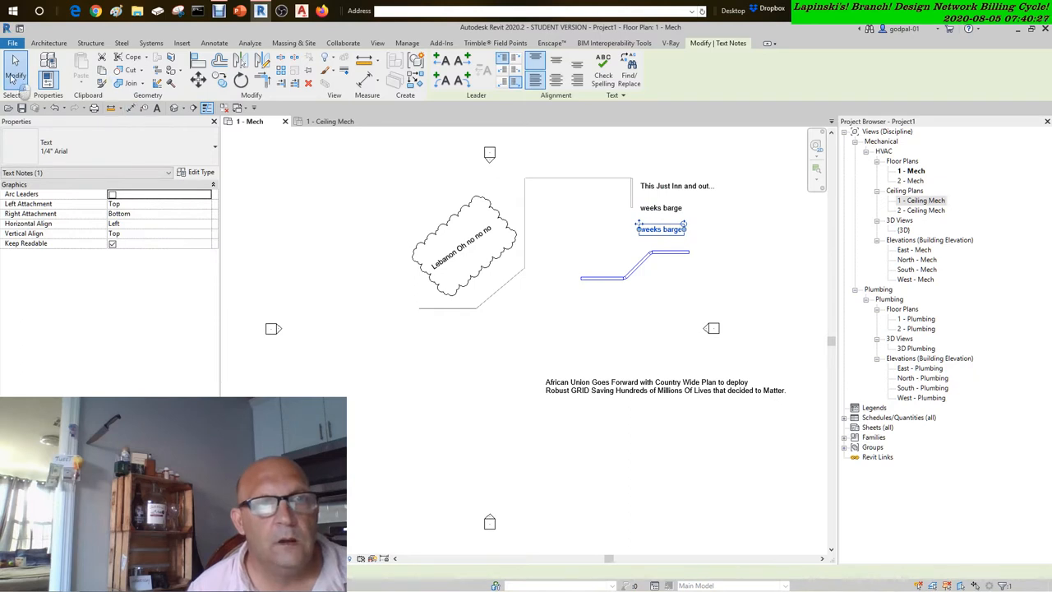
Reword the lower note to 'port of georgia' and place an overlapping African Union note copy.
double_click(661, 230)
text(port of)
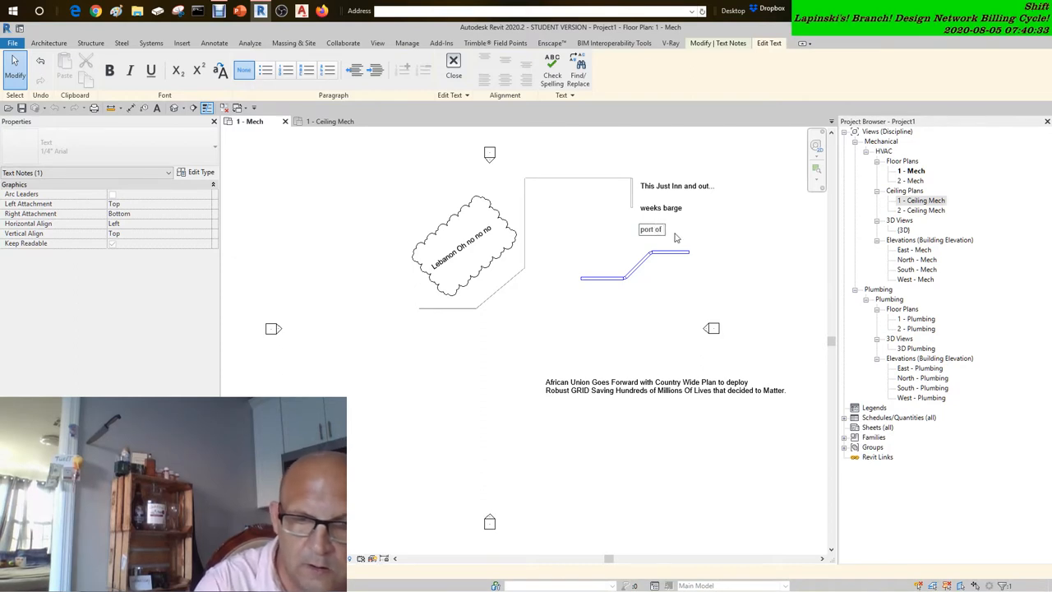
text(georgia)
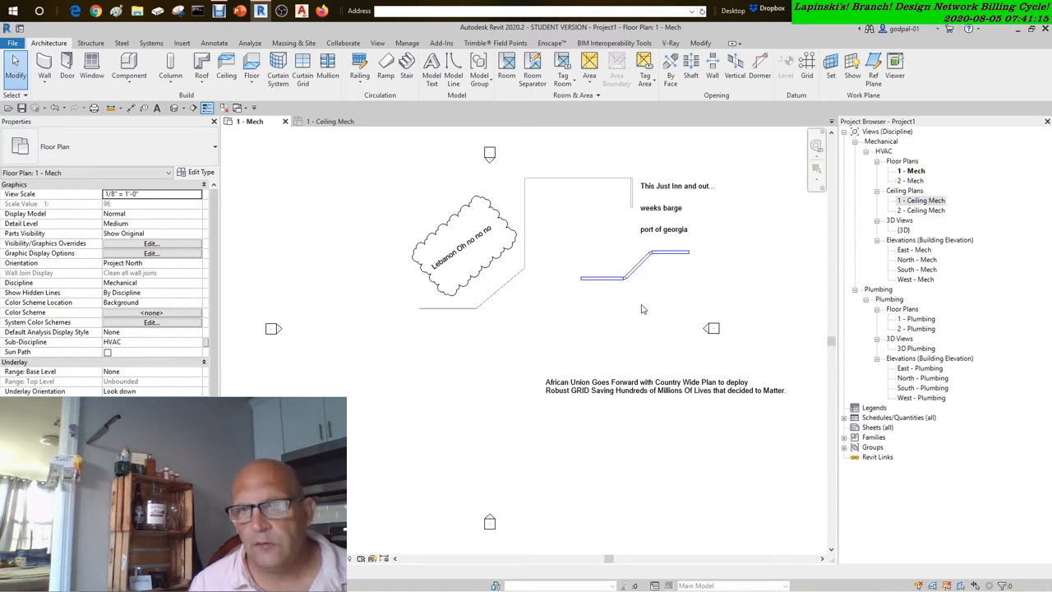
click(662, 386)
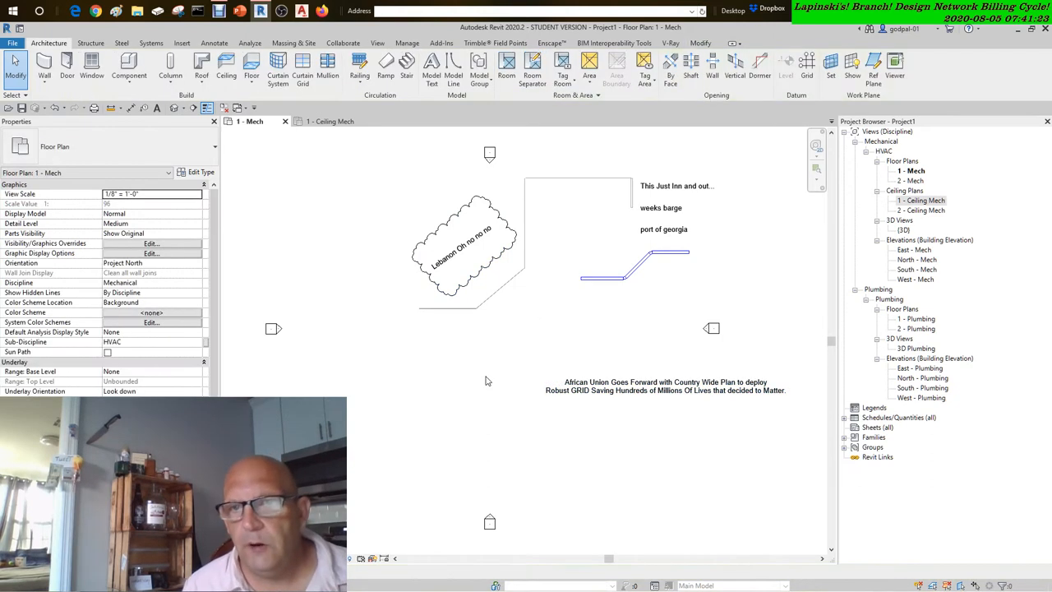
click(664, 386)
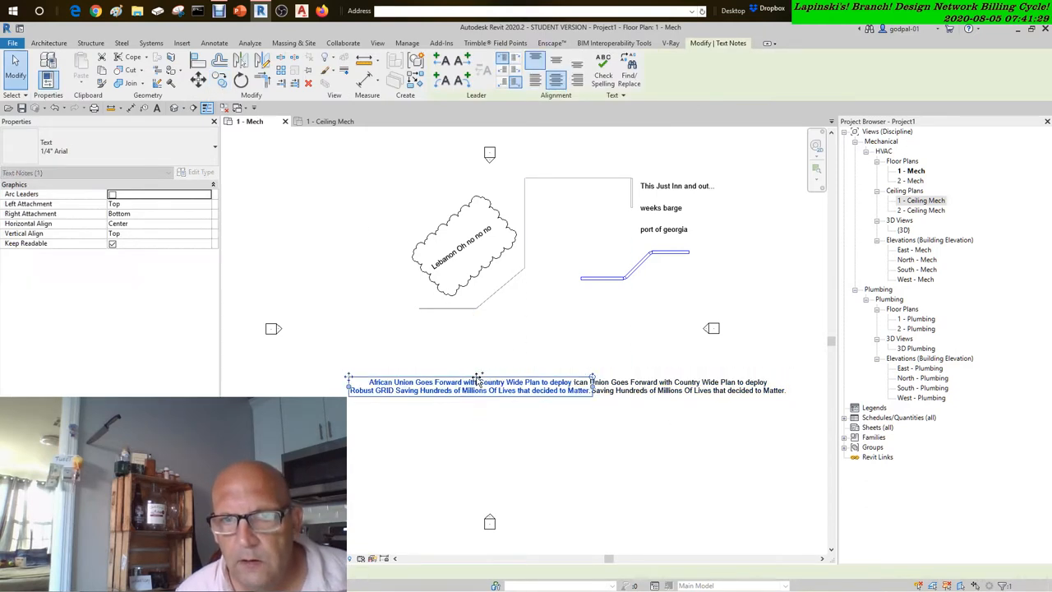
click(521, 482)
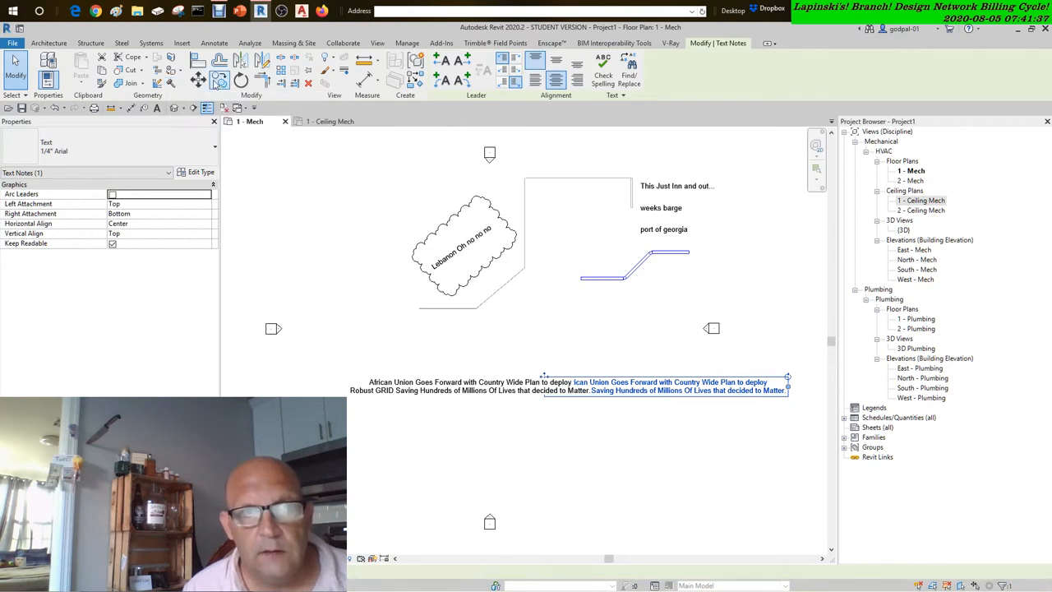
mouse_move(390, 333)
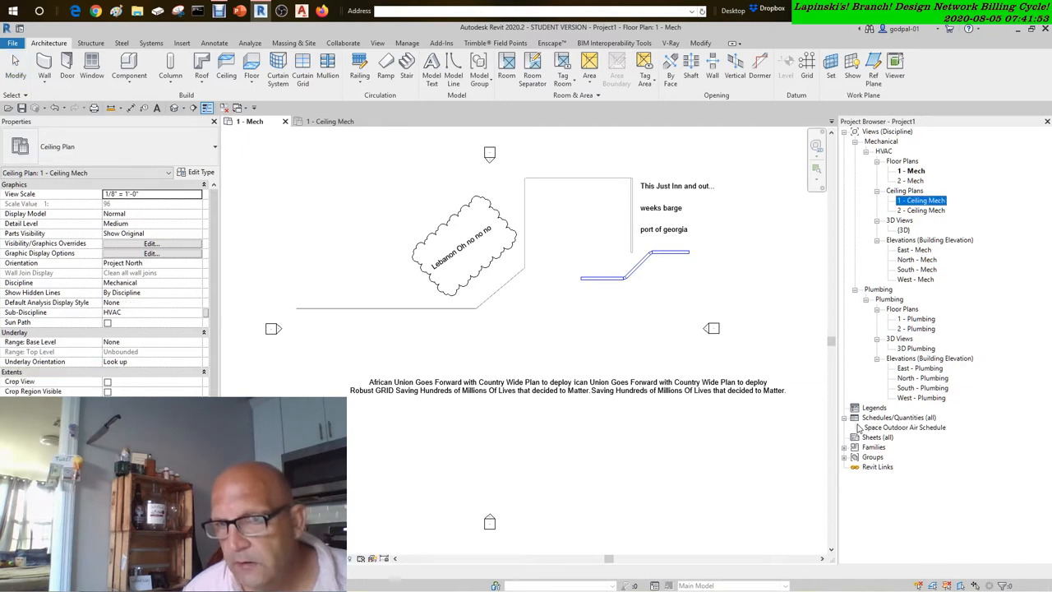
Select the Space Outdoor Air Schedule in the Project Browser and bring up its context menu.
click(904, 427)
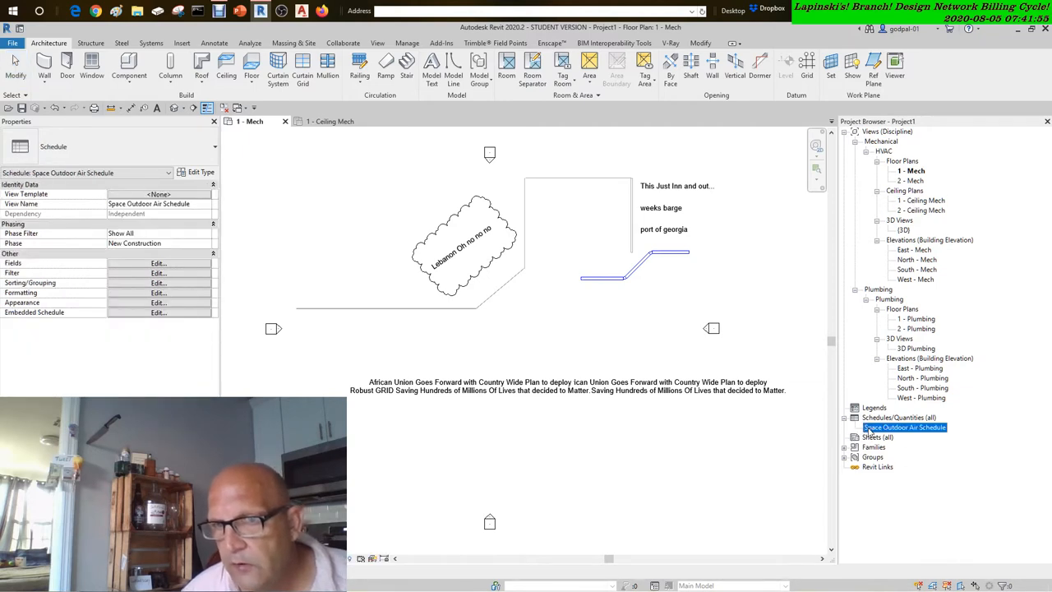
right_click(904, 426)
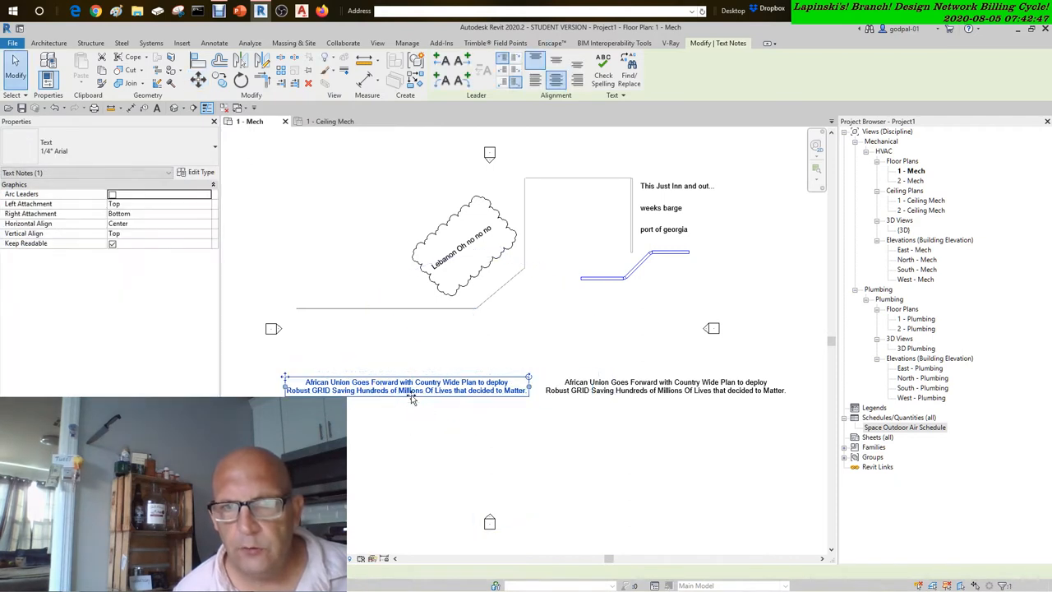
Open Graphic Display Options from the 1 - Mech view properties.
click(460, 434)
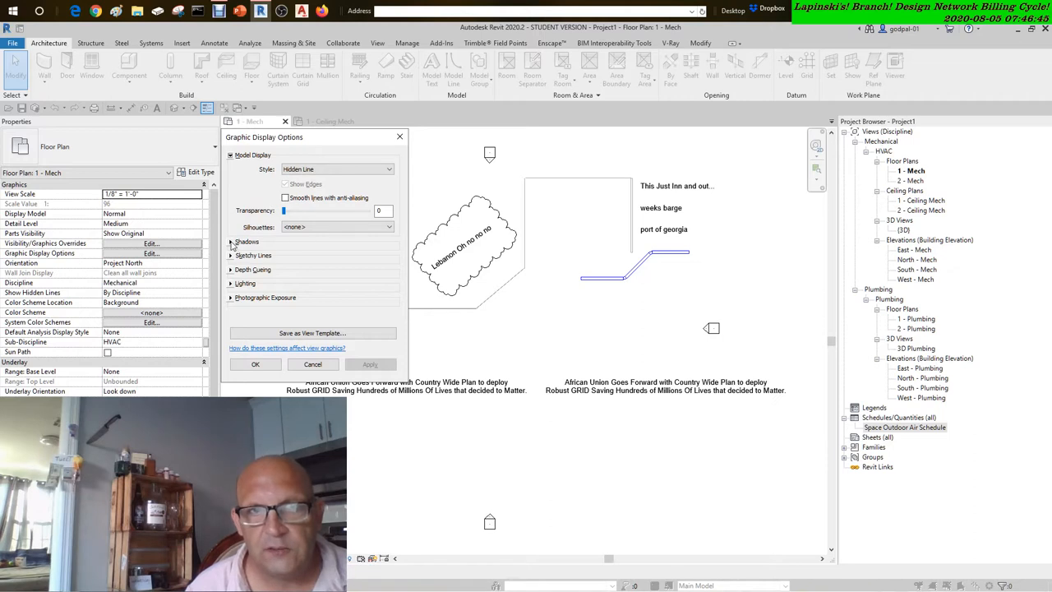
Expand the Shadows, Sketchy Lines and Depth Cueing sections of Graphic Display Options.
click(231, 241)
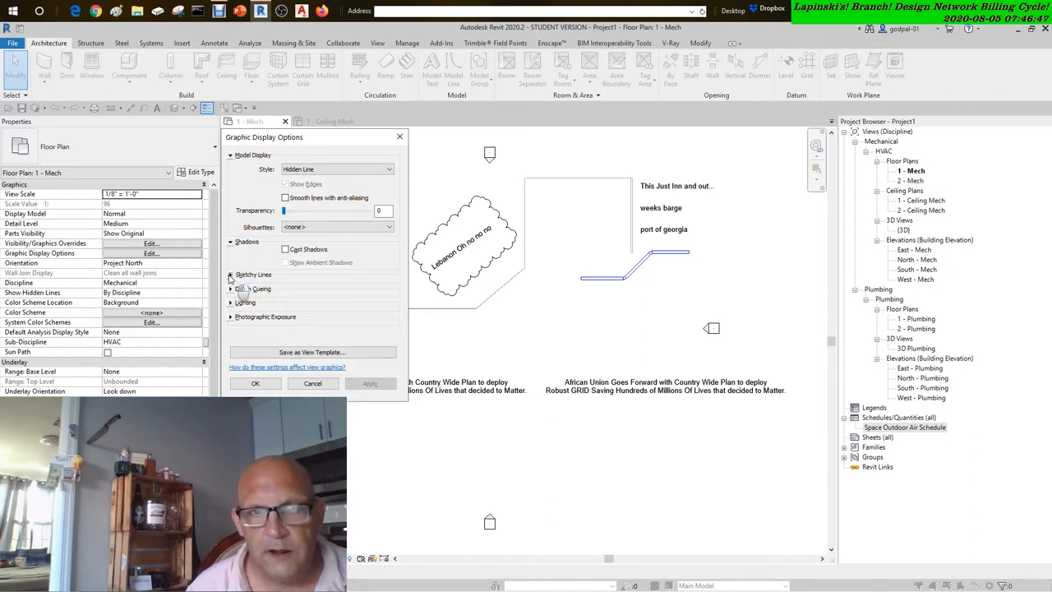
click(231, 275)
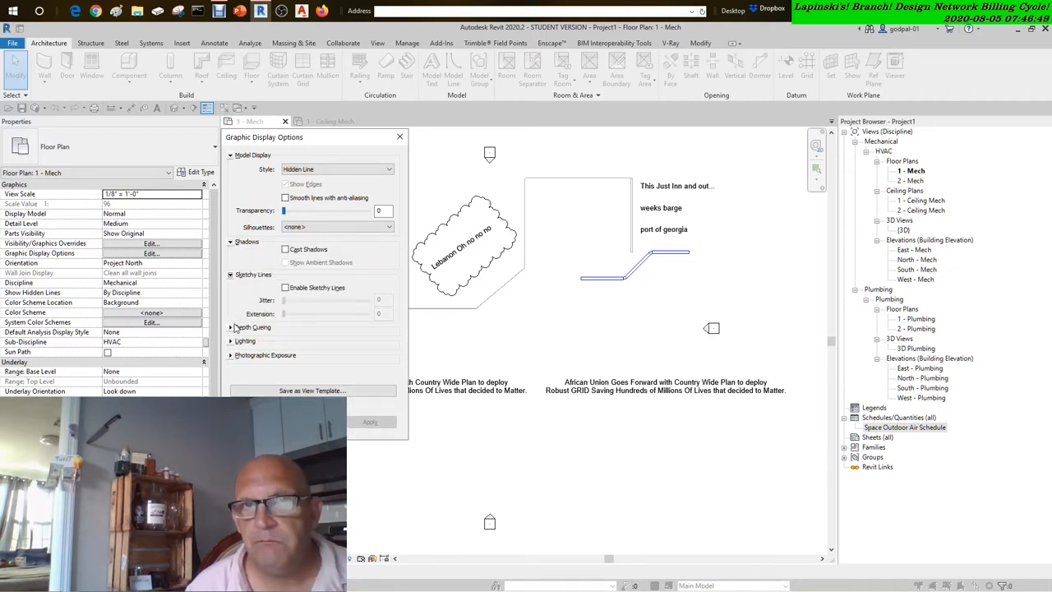
click(251, 327)
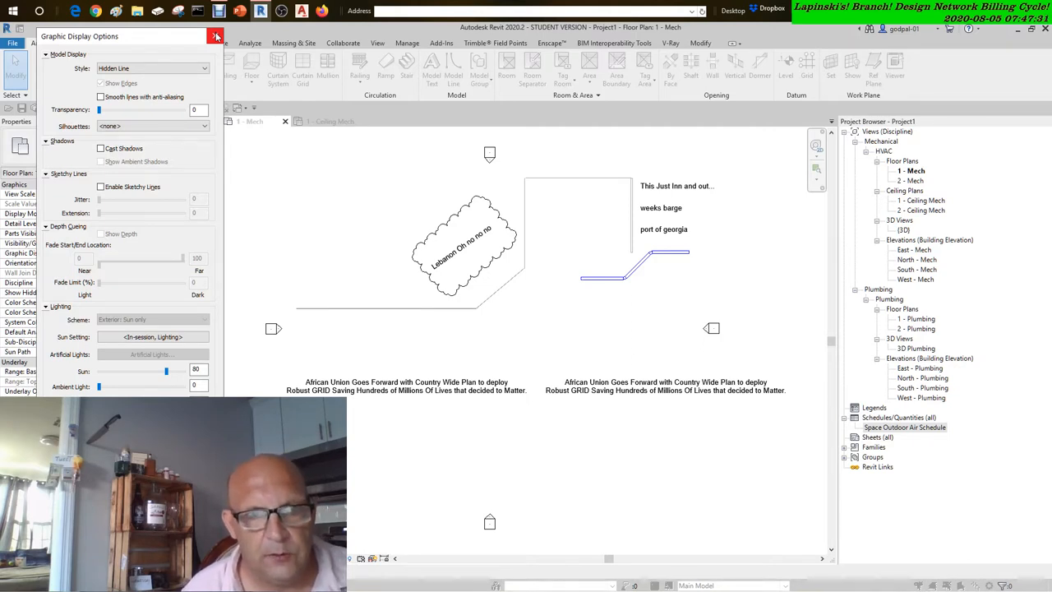
click(215, 36)
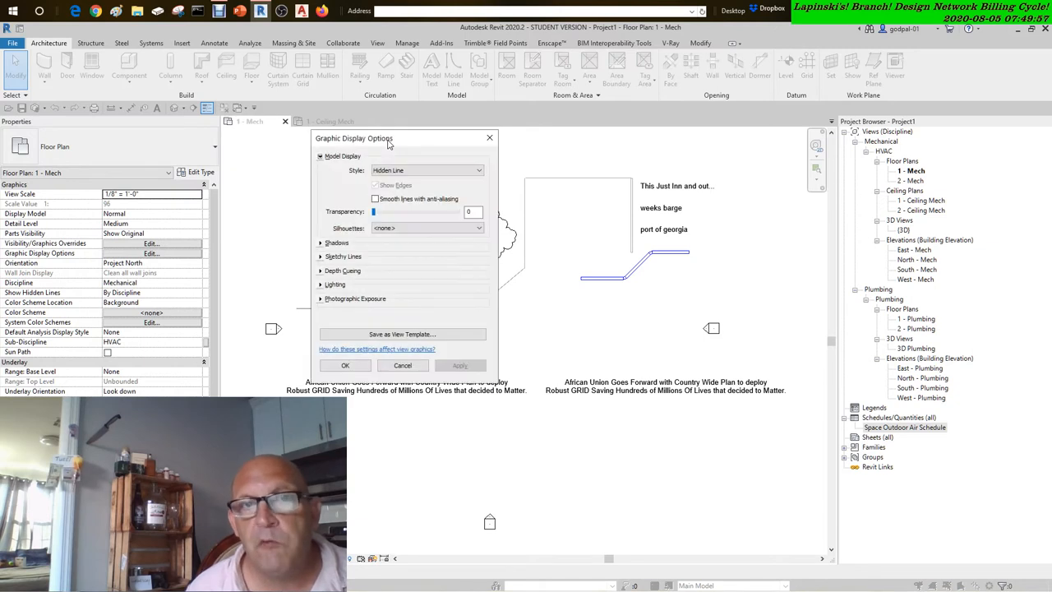
mouse_move(399, 171)
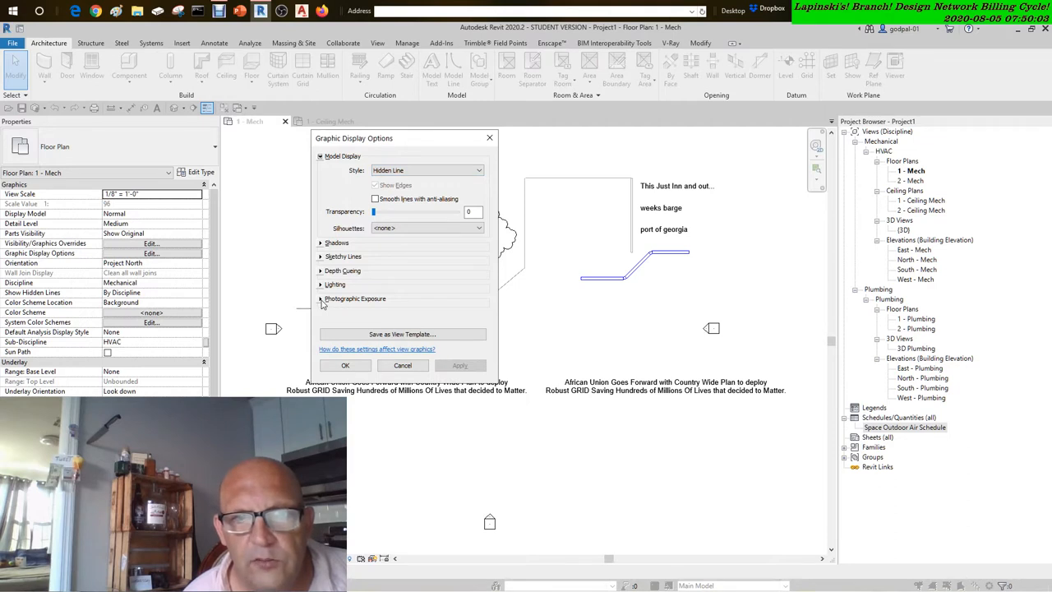
Expand the Photographic Exposure and Depth Cueing sections in Graphic Display Options.
click(321, 298)
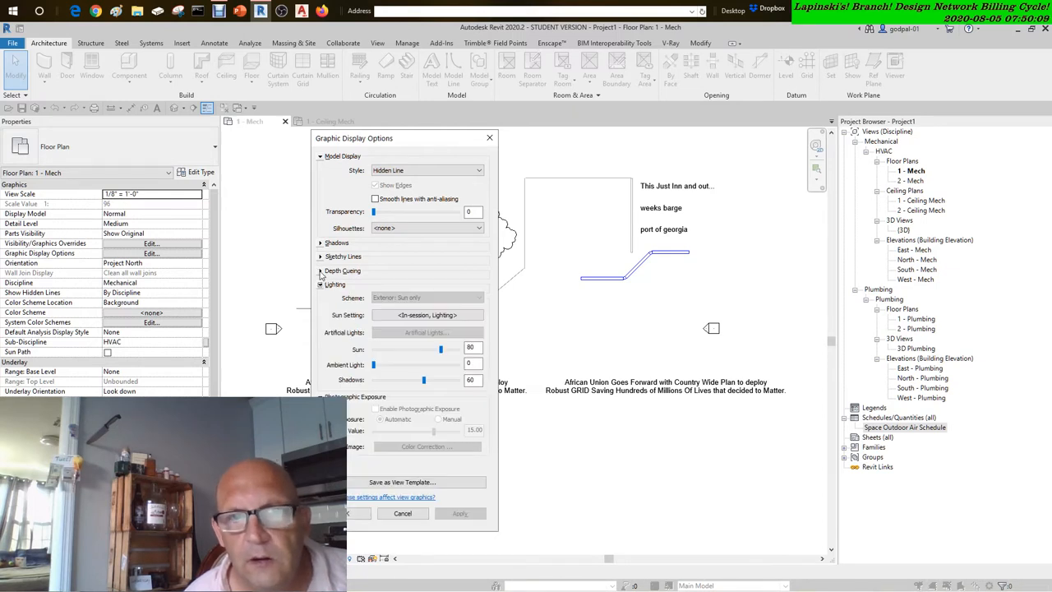
click(321, 257)
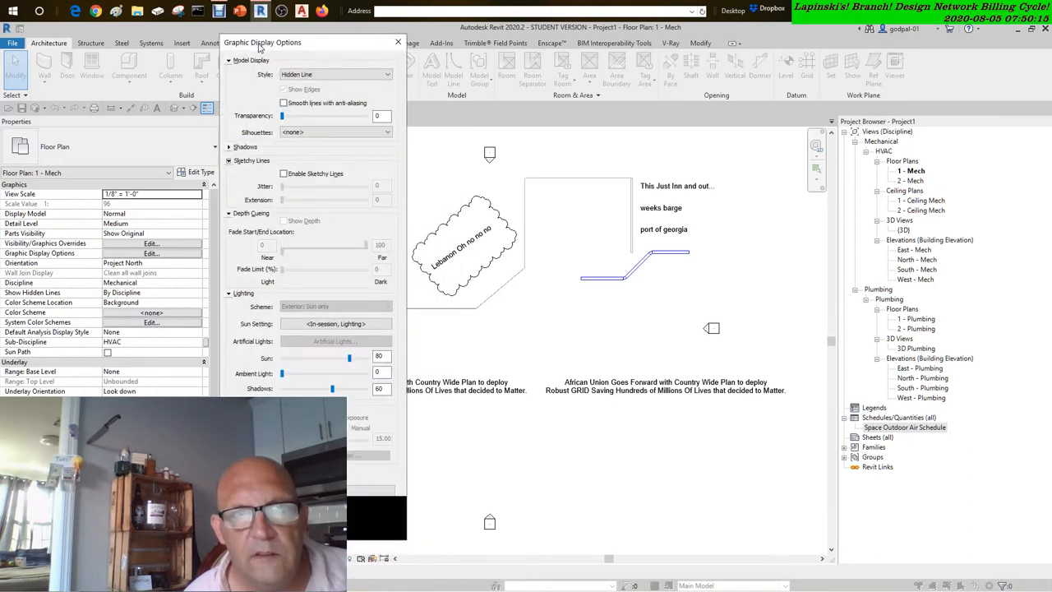
click(230, 146)
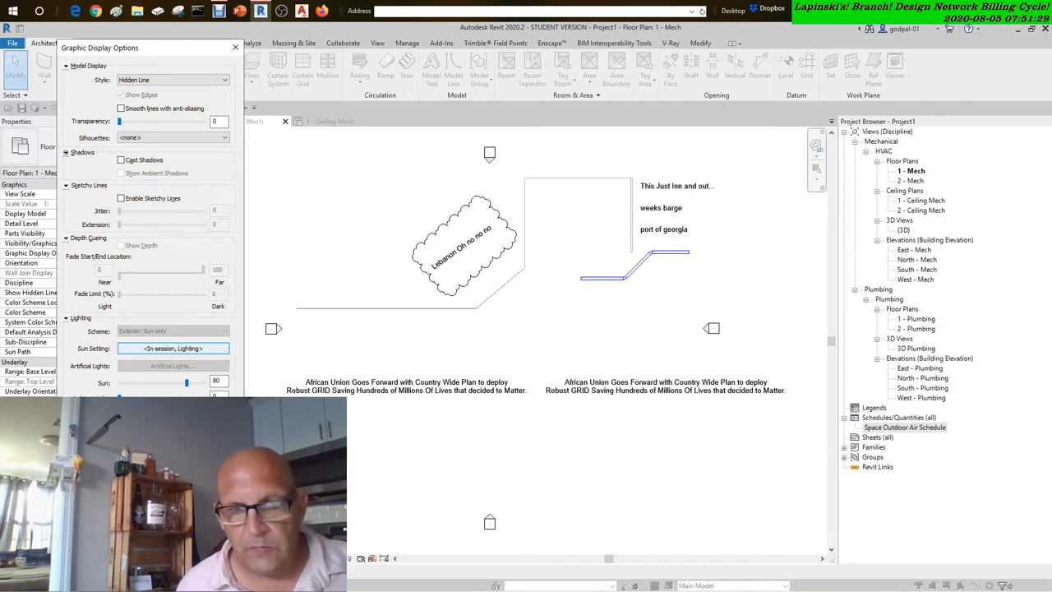
mouse_move(483, 578)
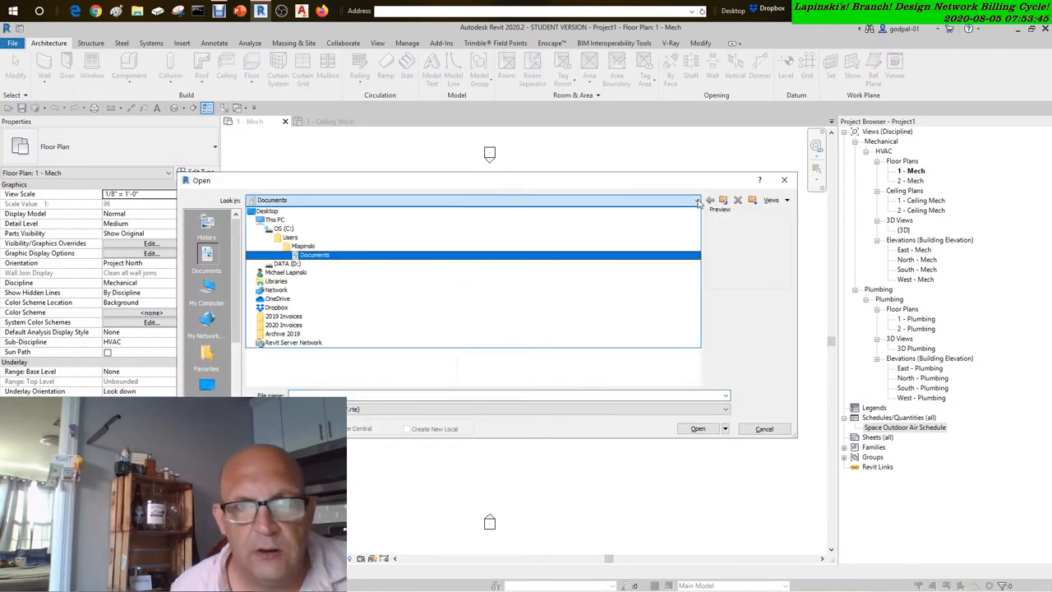
Browse to Chapter07 and open 07 MEP Commerical.rvt.
click(282, 229)
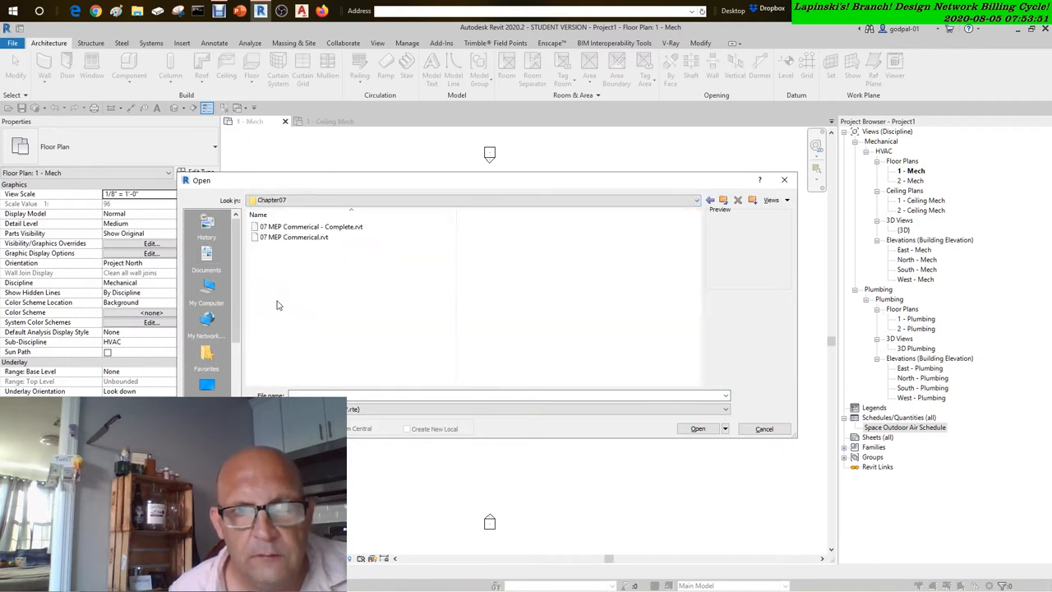
click(293, 237)
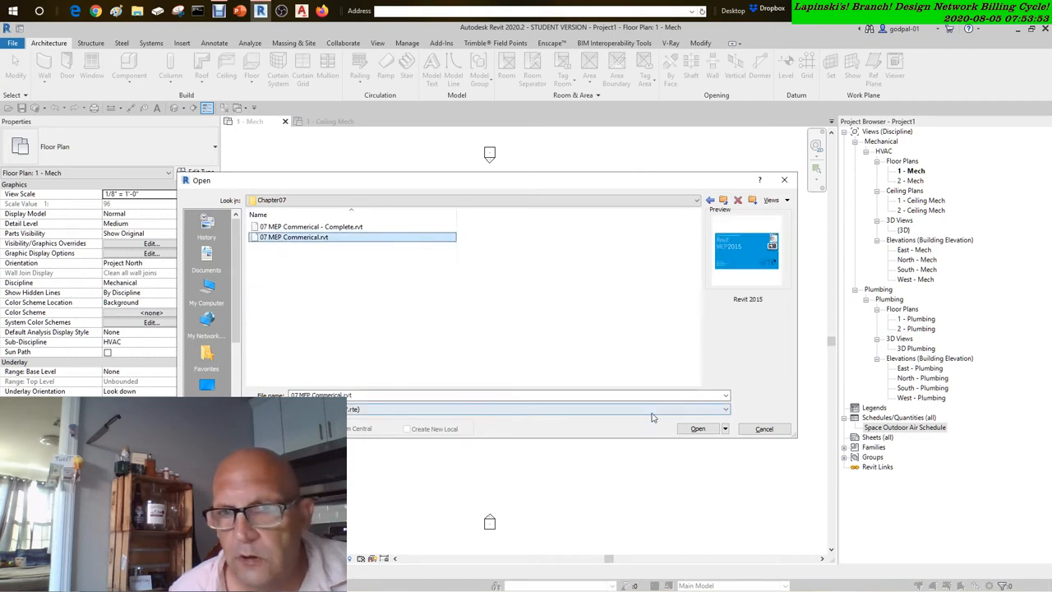
click(698, 428)
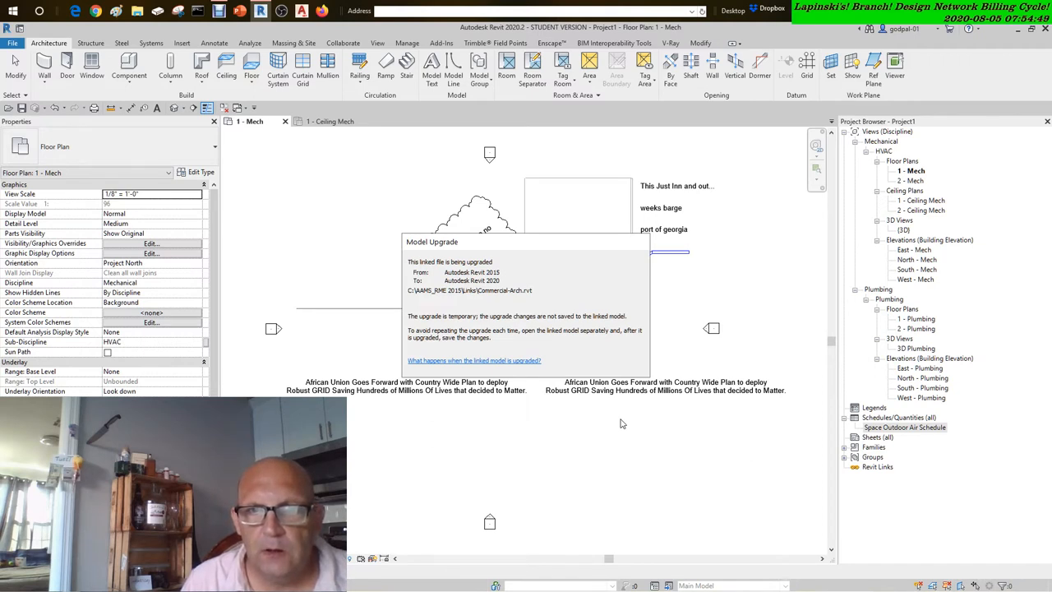
mouse_move(602, 323)
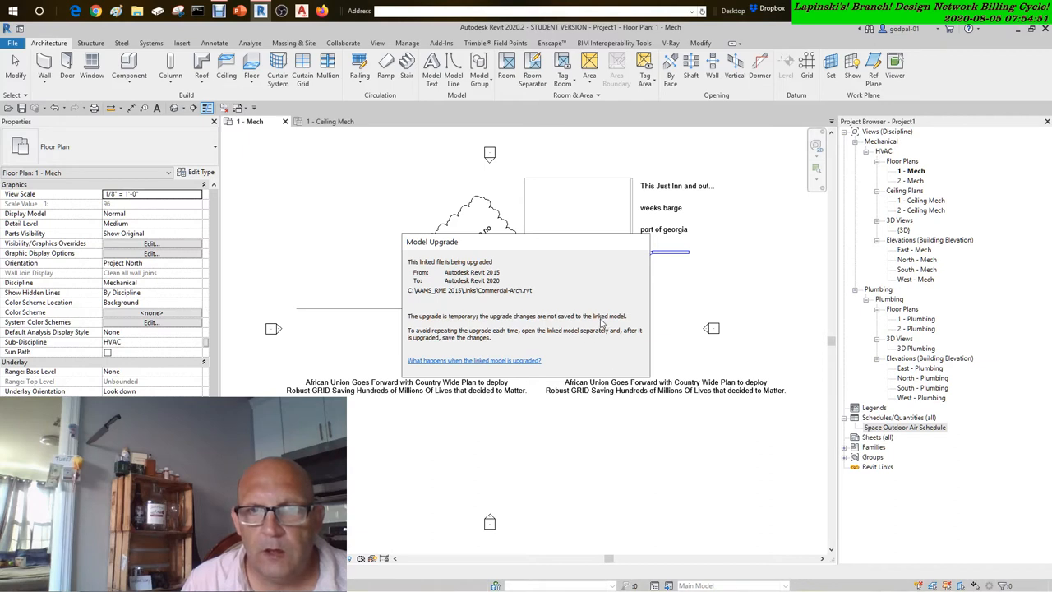
mouse_move(435, 337)
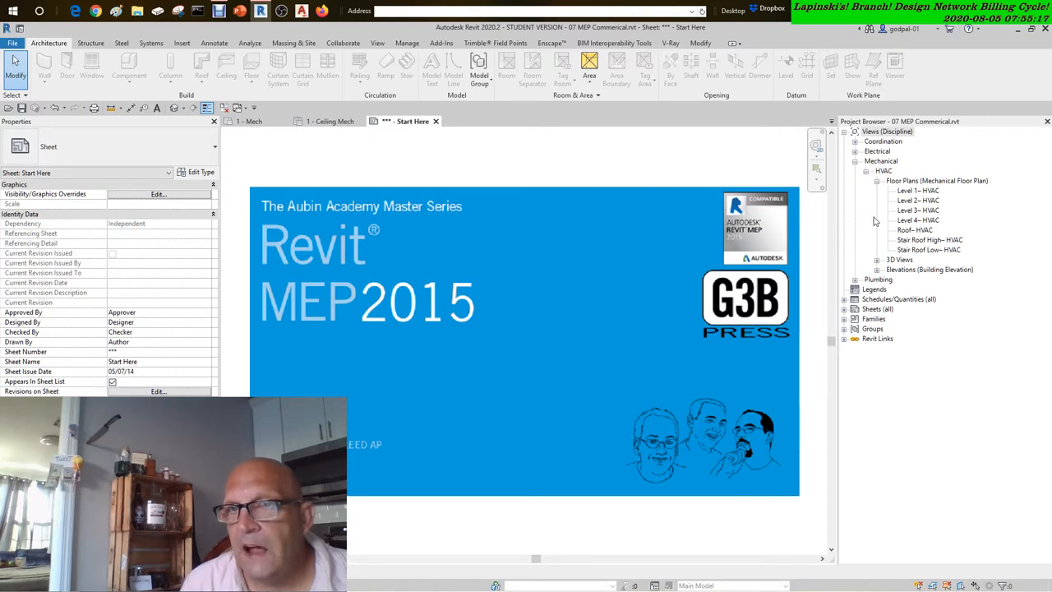
Open the Level 1- HVAC floor plan from the Project Browser.
double_click(918, 190)
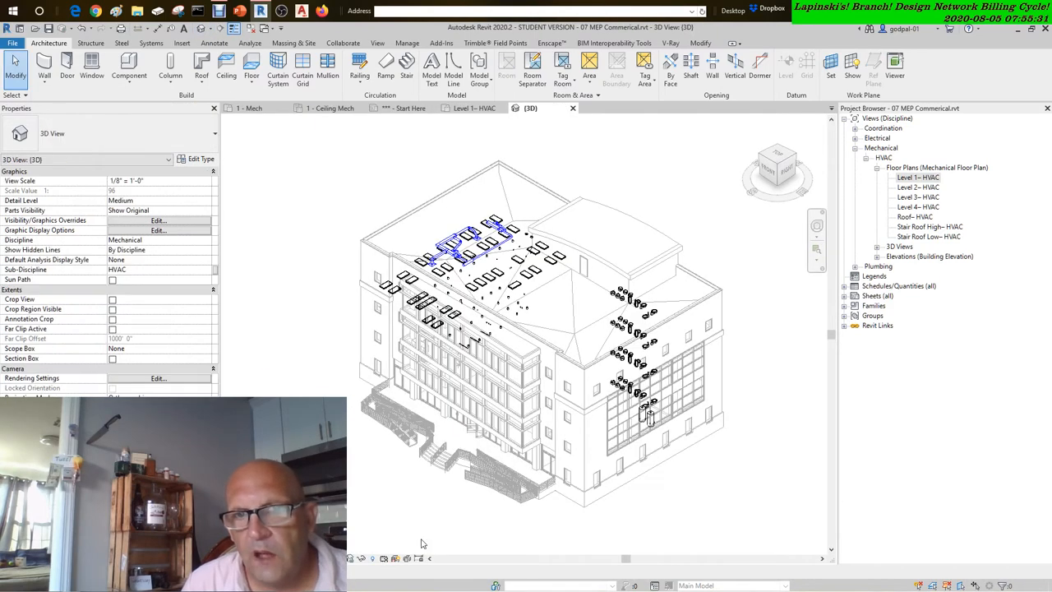
mouse_move(432, 349)
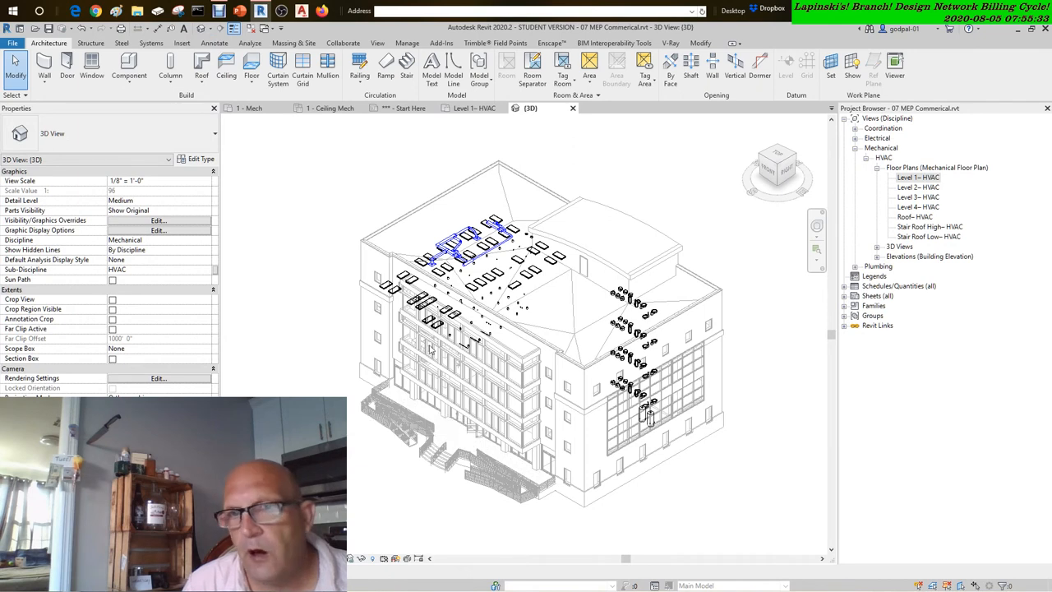
click(919, 177)
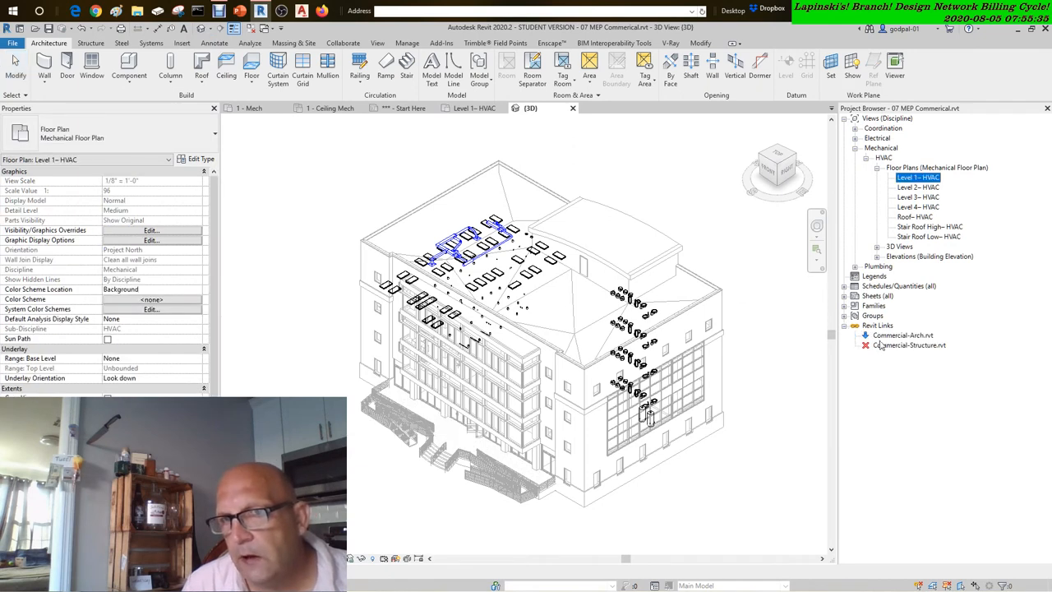
click(903, 335)
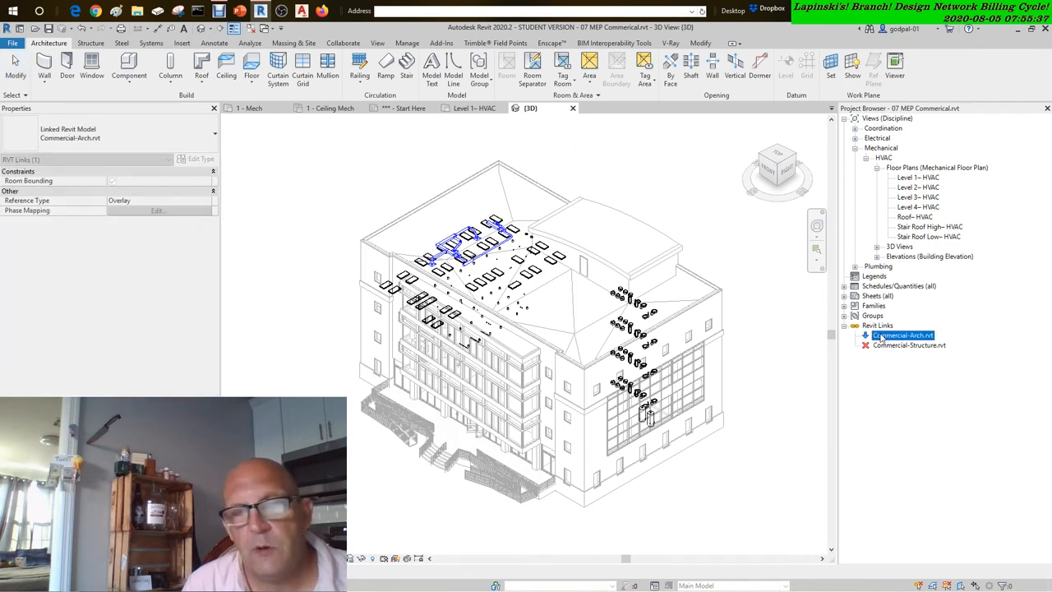
click(908, 345)
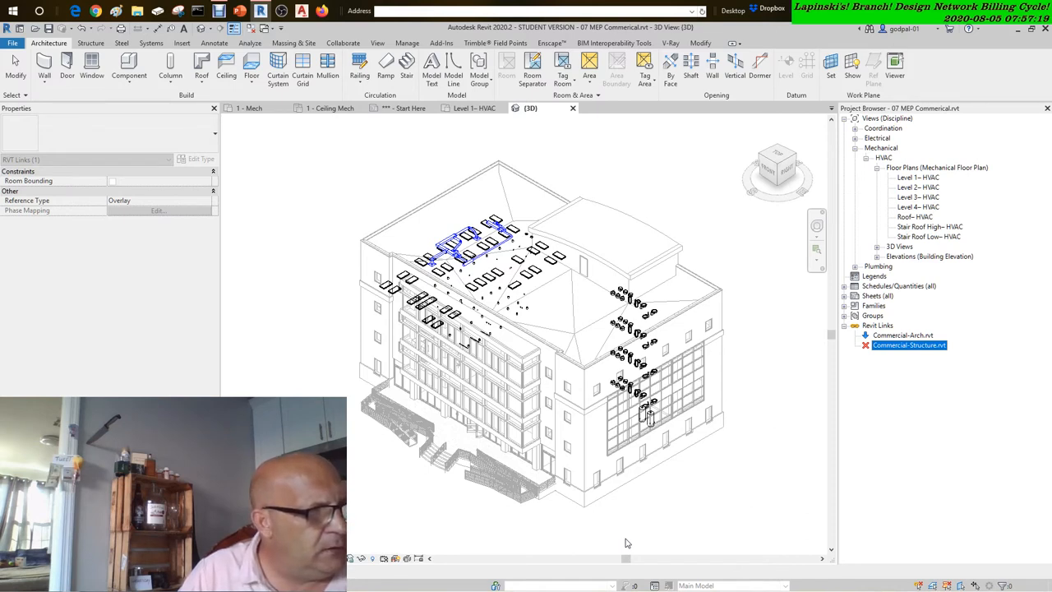
mouse_move(633, 542)
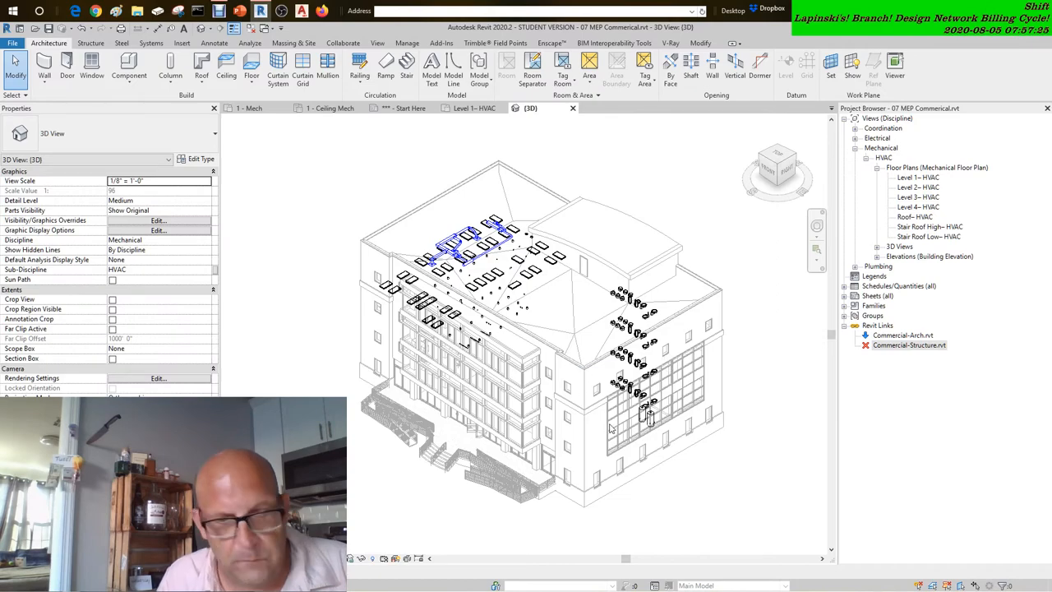
mouse_move(695, 441)
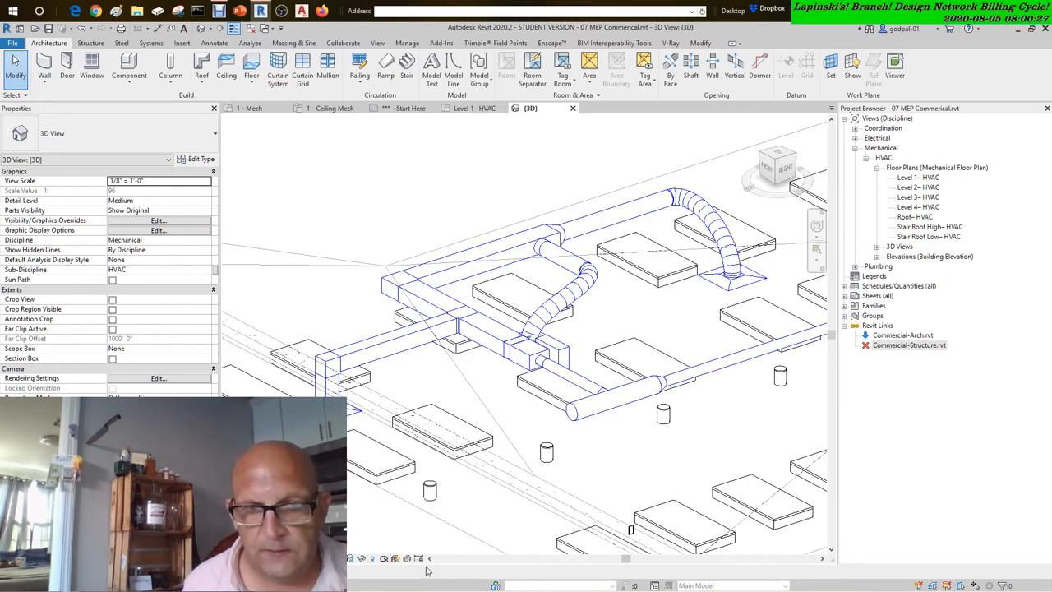
mouse_move(419, 558)
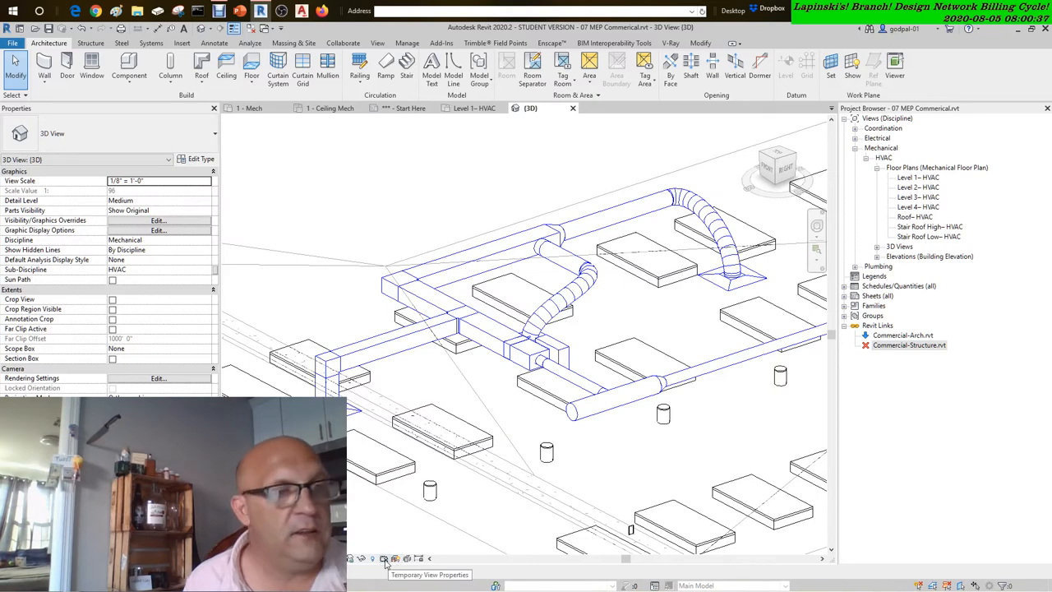
mouse_move(372, 559)
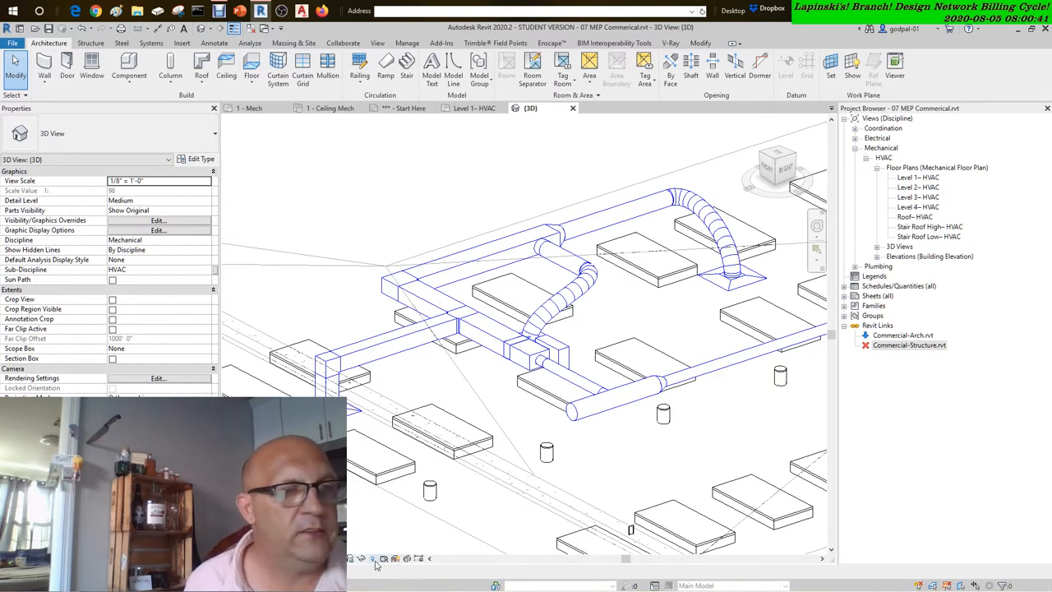
mouse_move(373, 559)
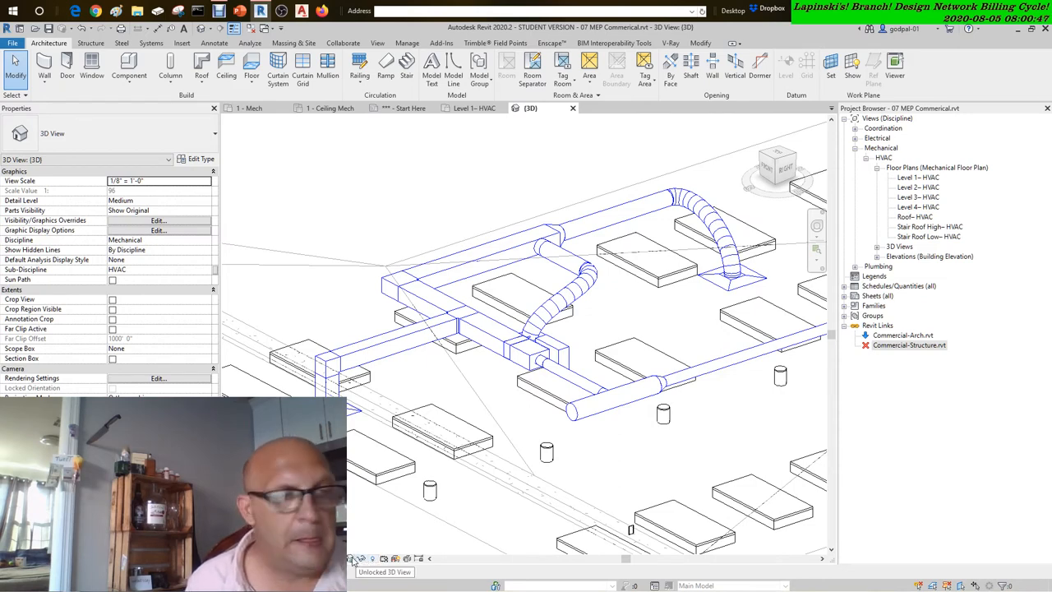
mouse_move(360, 559)
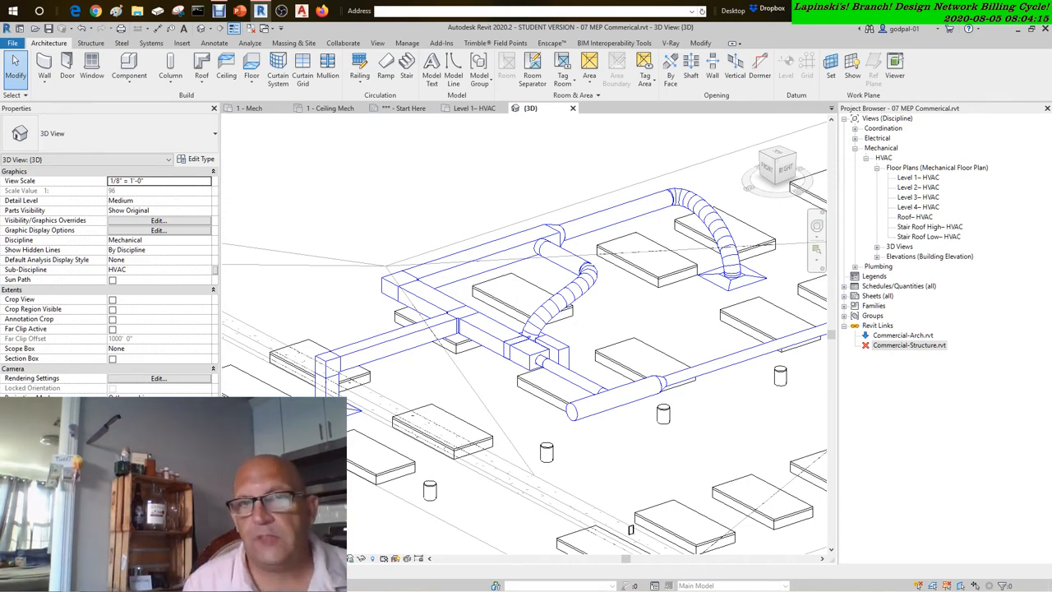
mouse_move(493, 231)
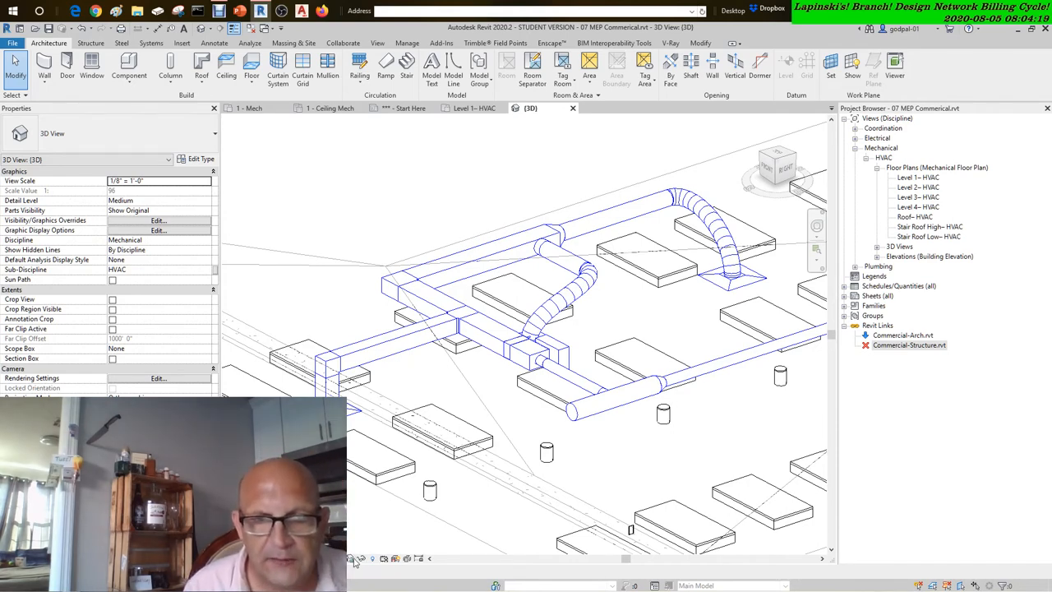
mouse_move(352, 559)
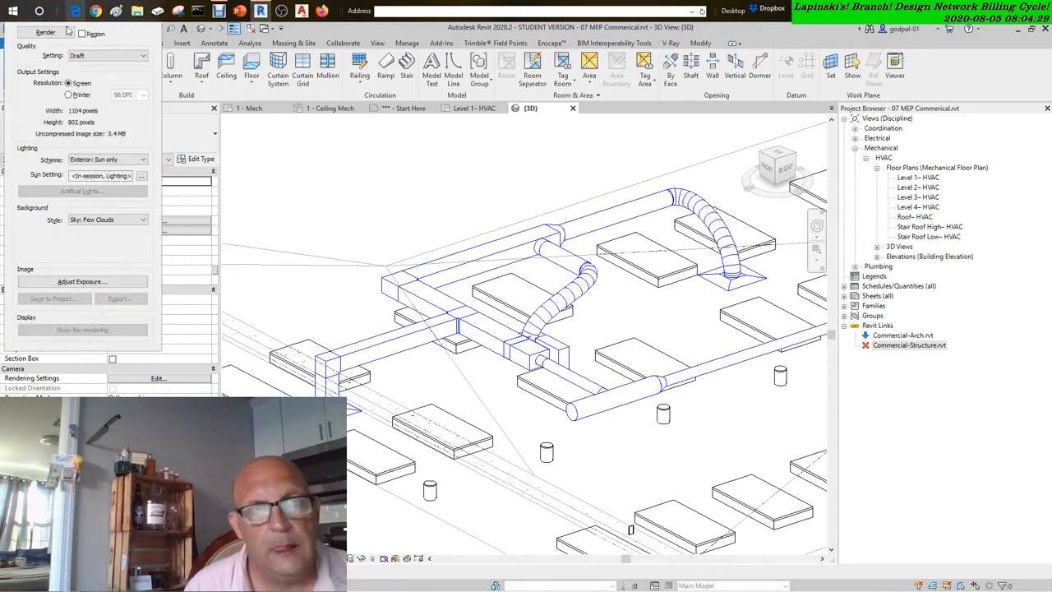
mouse_move(93, 34)
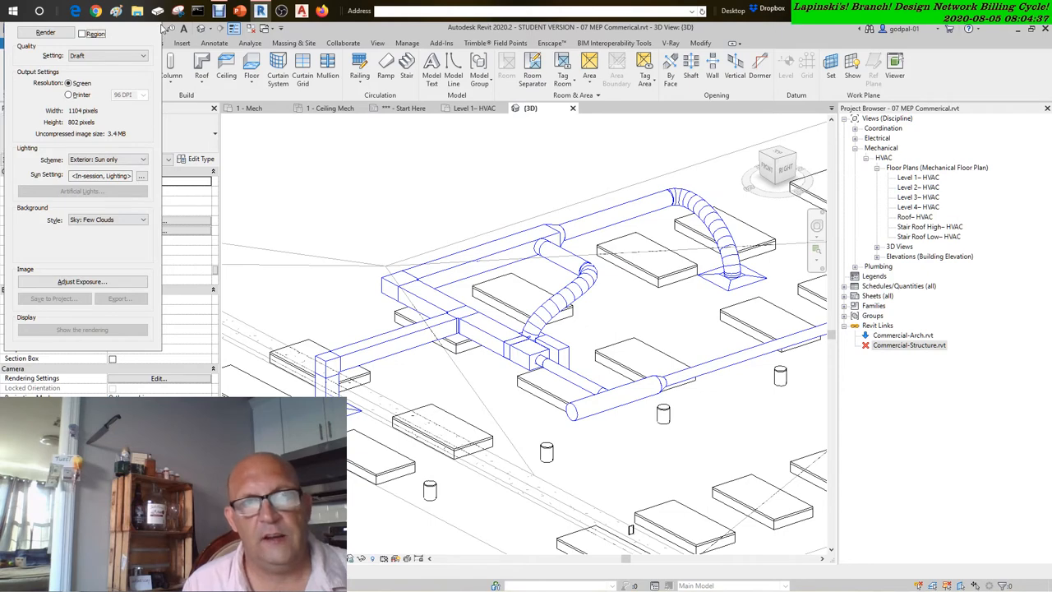
mouse_move(239, 162)
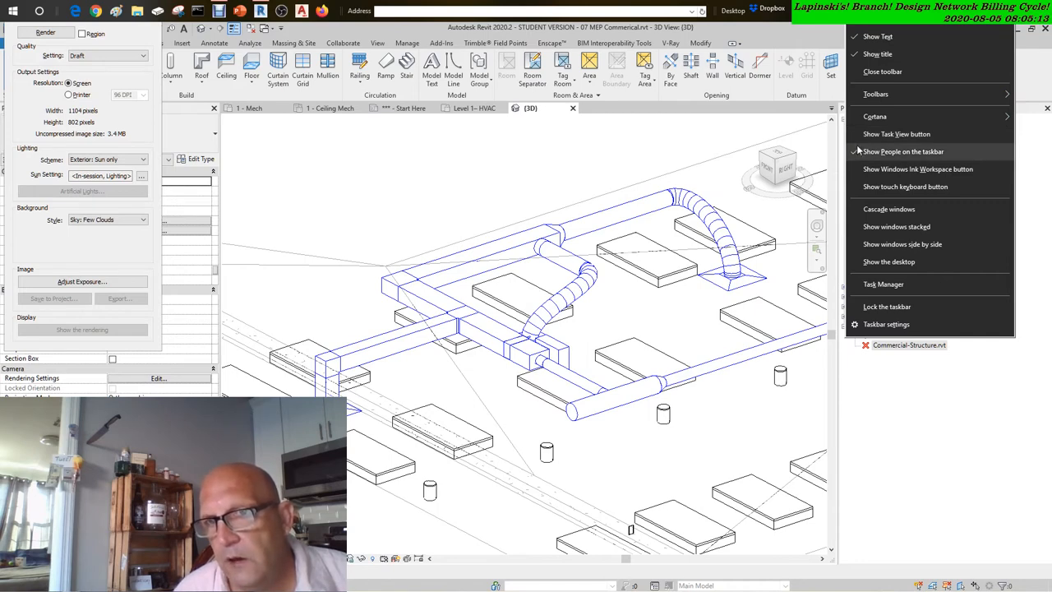
Review the Windows taskbar settings page, then close the Settings window.
click(886, 324)
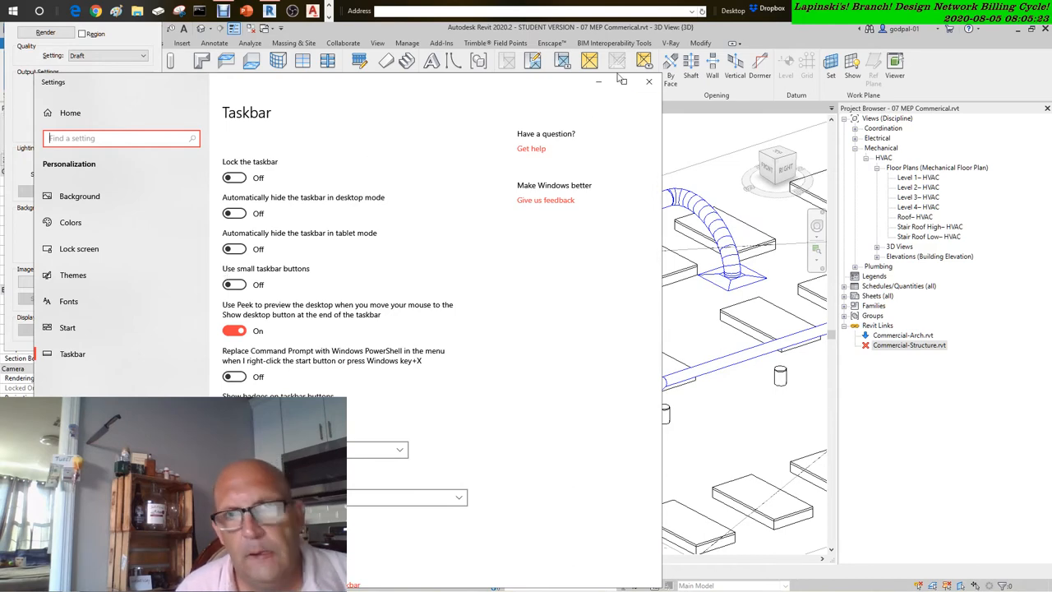
click(648, 81)
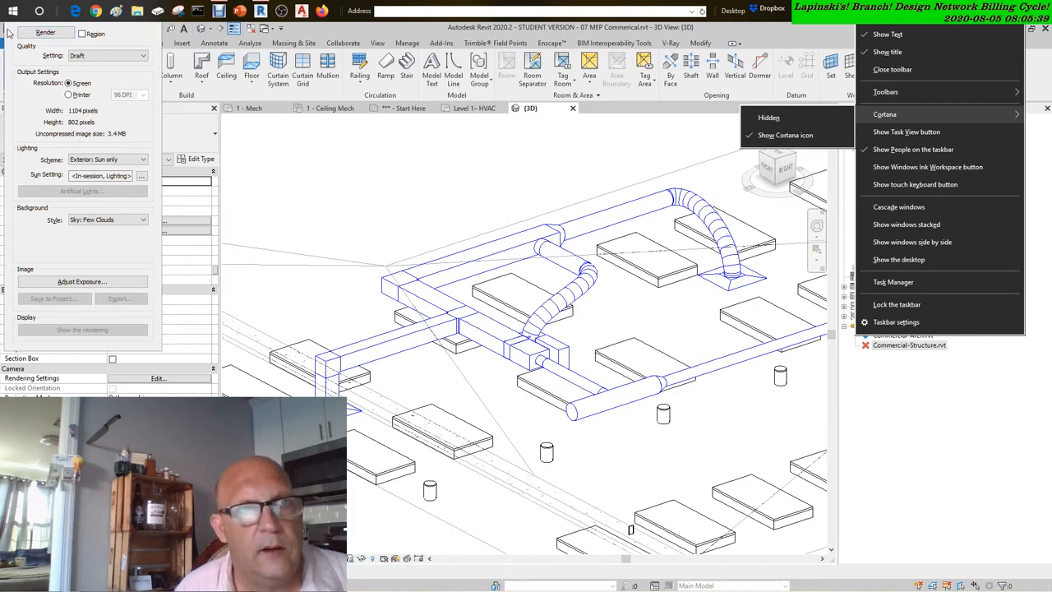
click(183, 312)
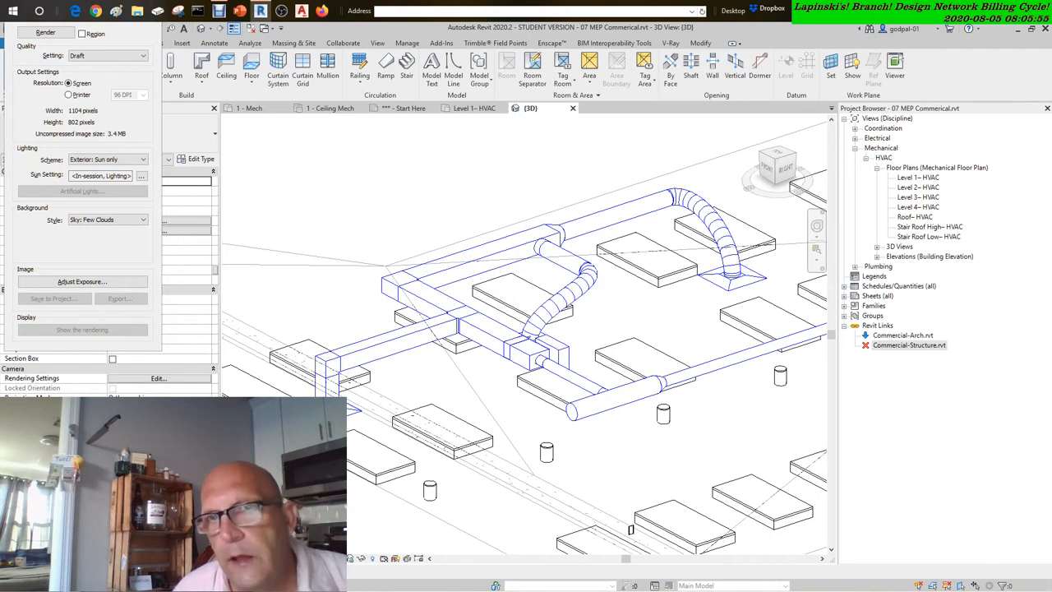
right_click(945, 583)
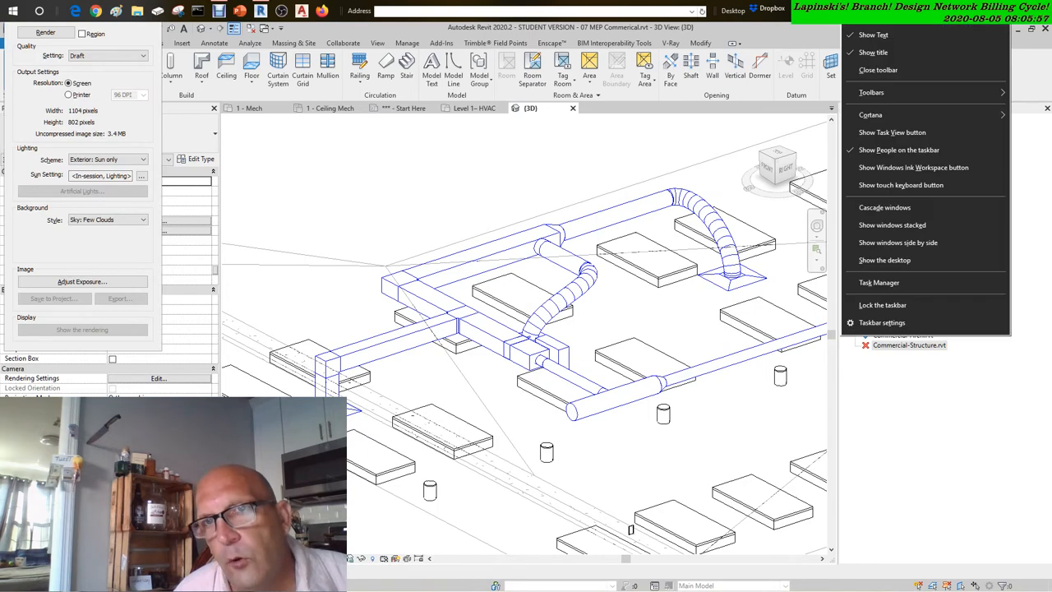
mouse_move(879, 282)
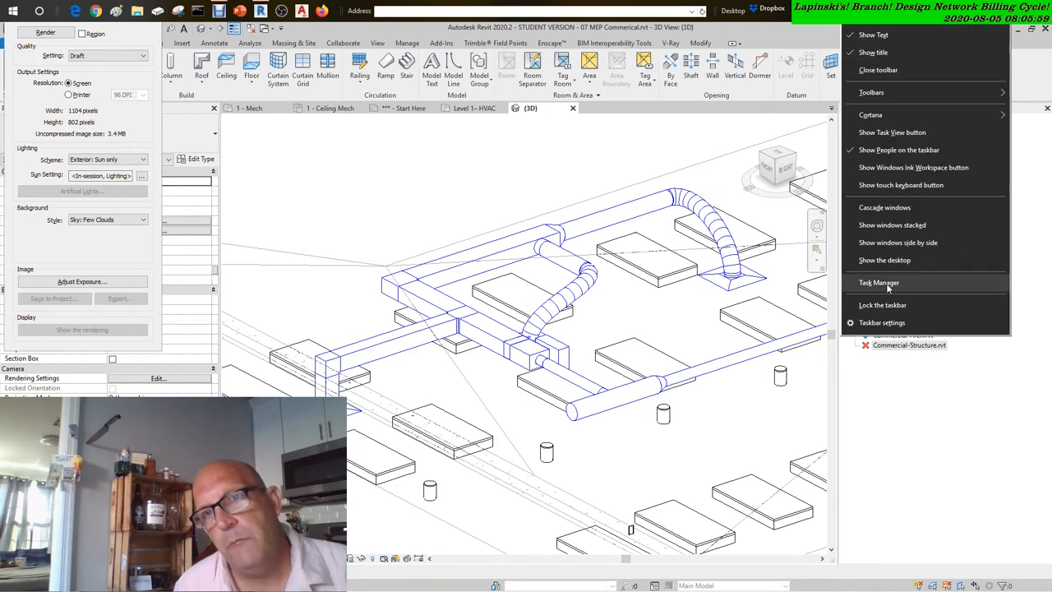
mouse_move(882, 322)
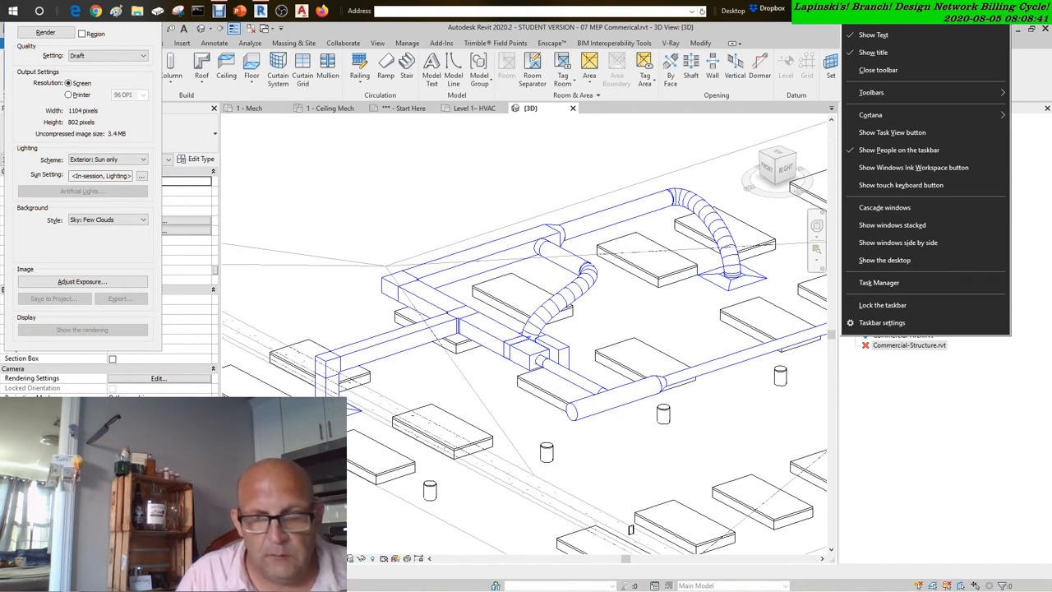
mouse_move(913, 166)
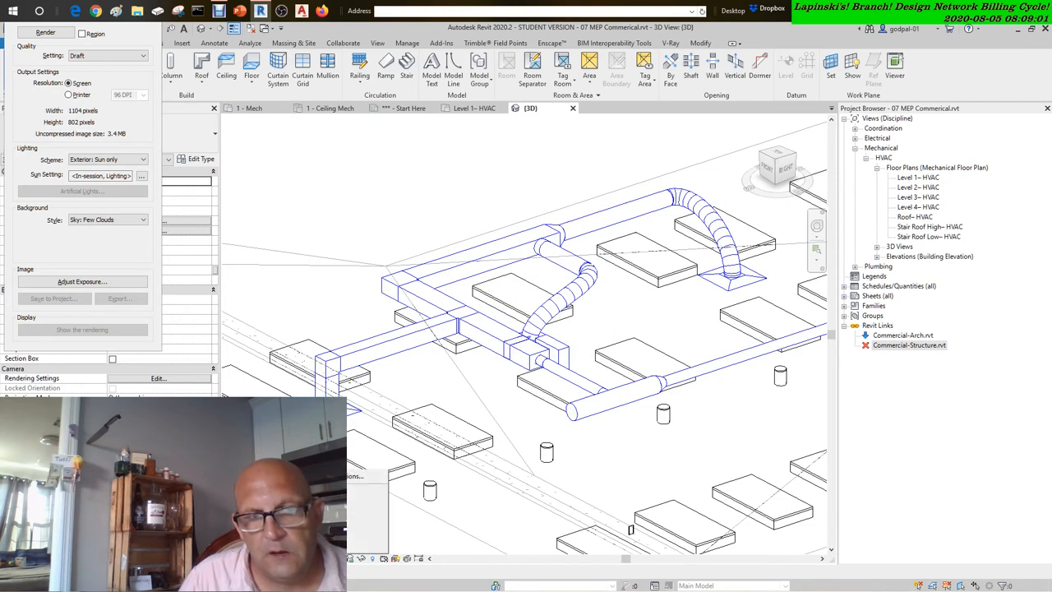
Close the Rendering dialog to return to the 3D ductwork view's Properties palette.
click(15, 42)
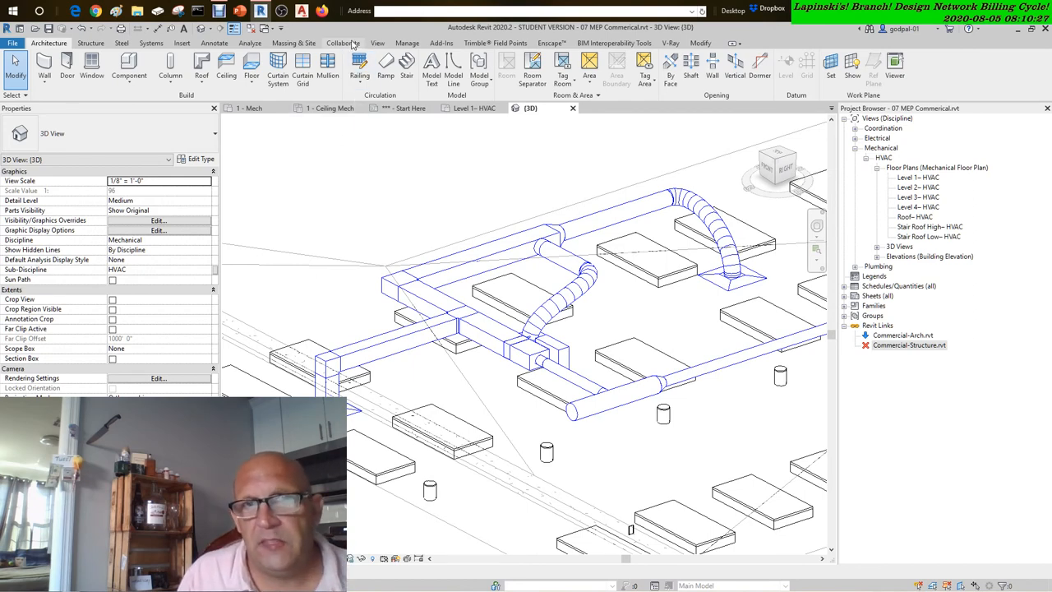
click(494, 43)
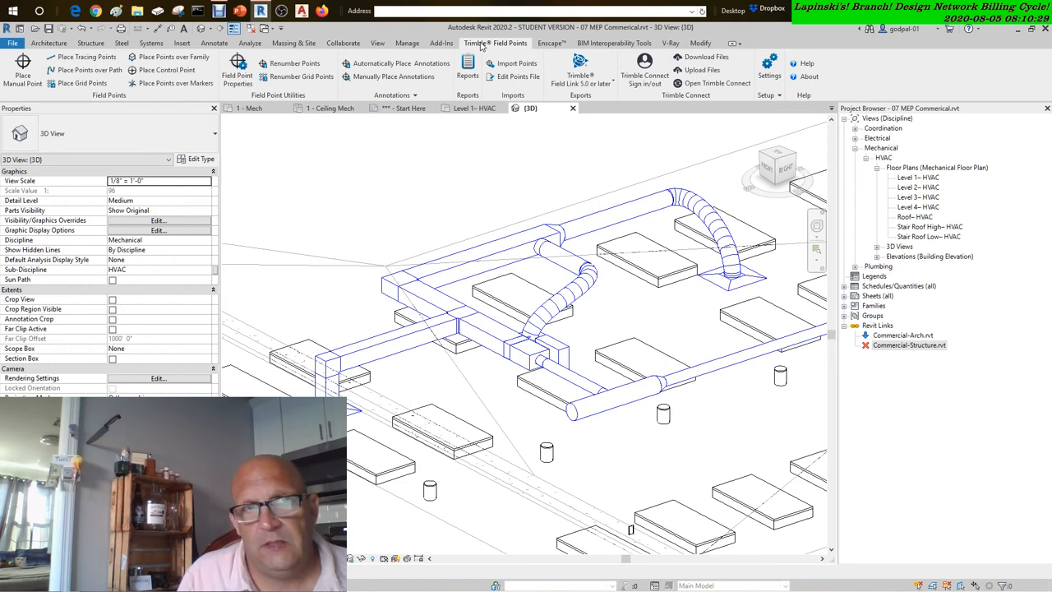
mouse_move(340, 240)
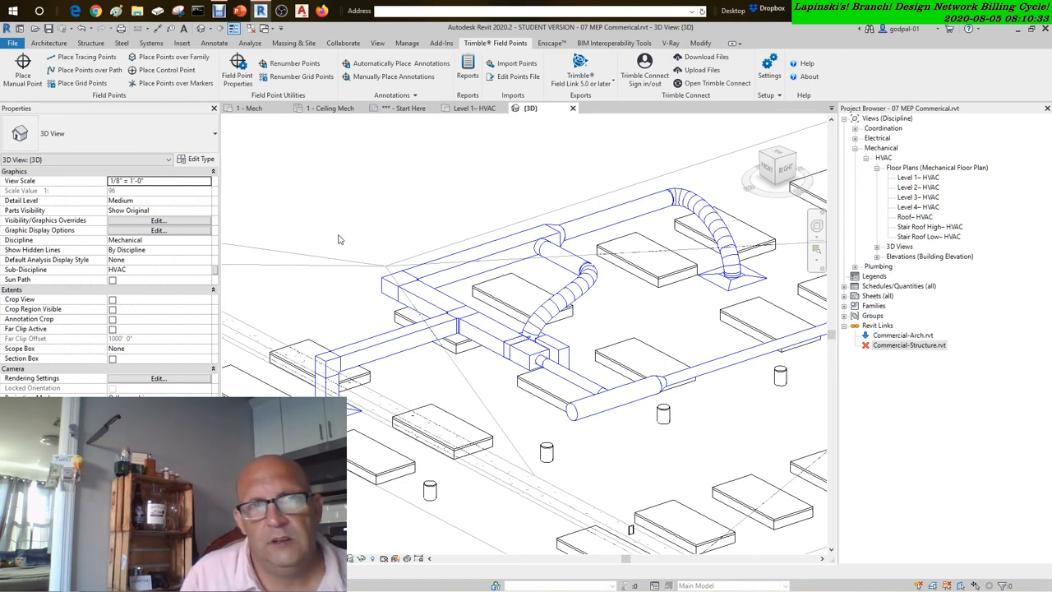
mouse_move(23, 64)
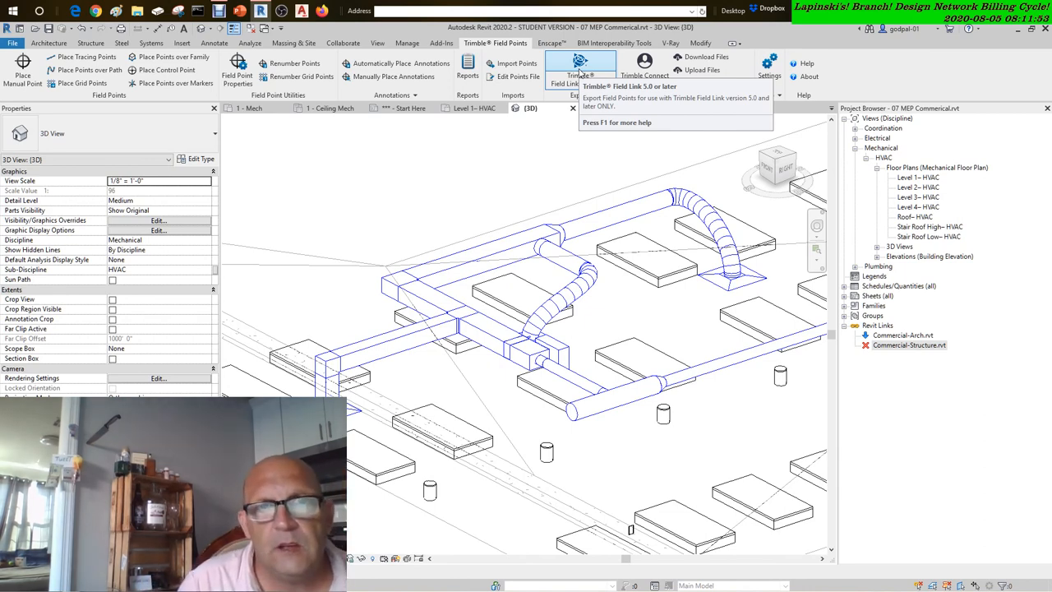
mouse_move(394, 76)
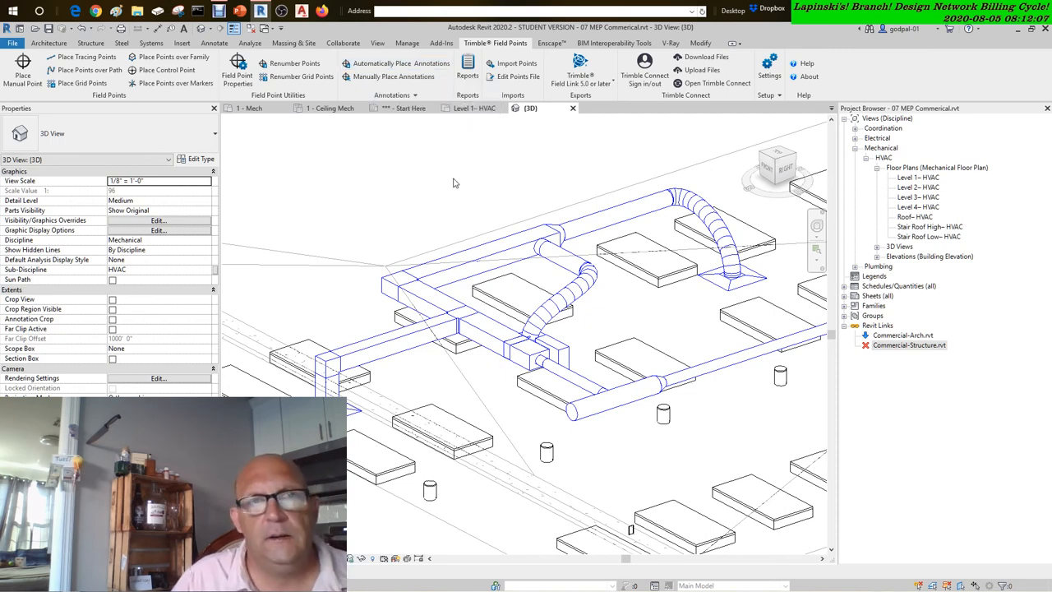
mouse_move(453, 183)
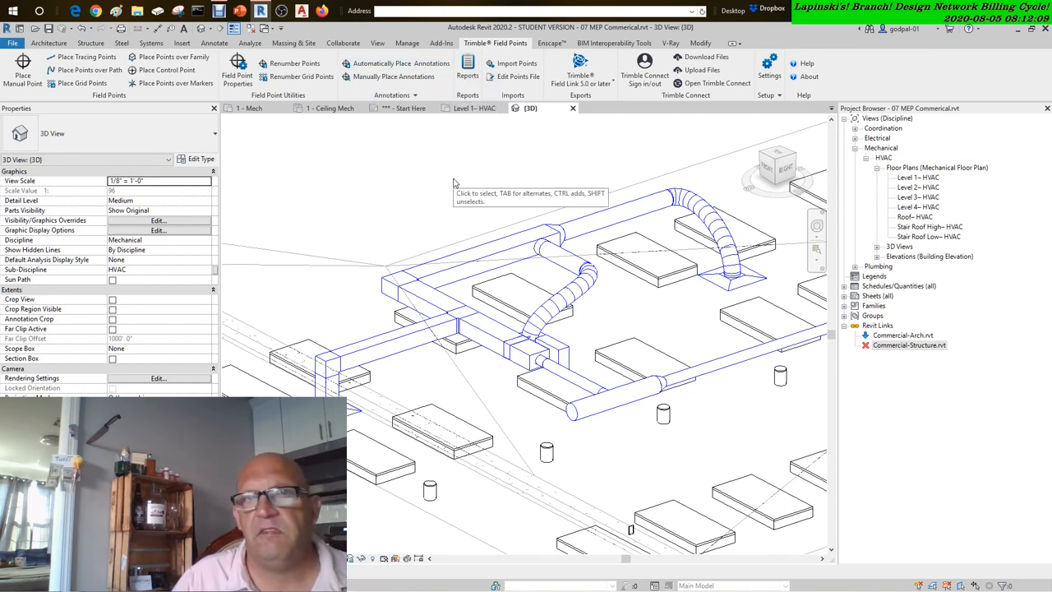